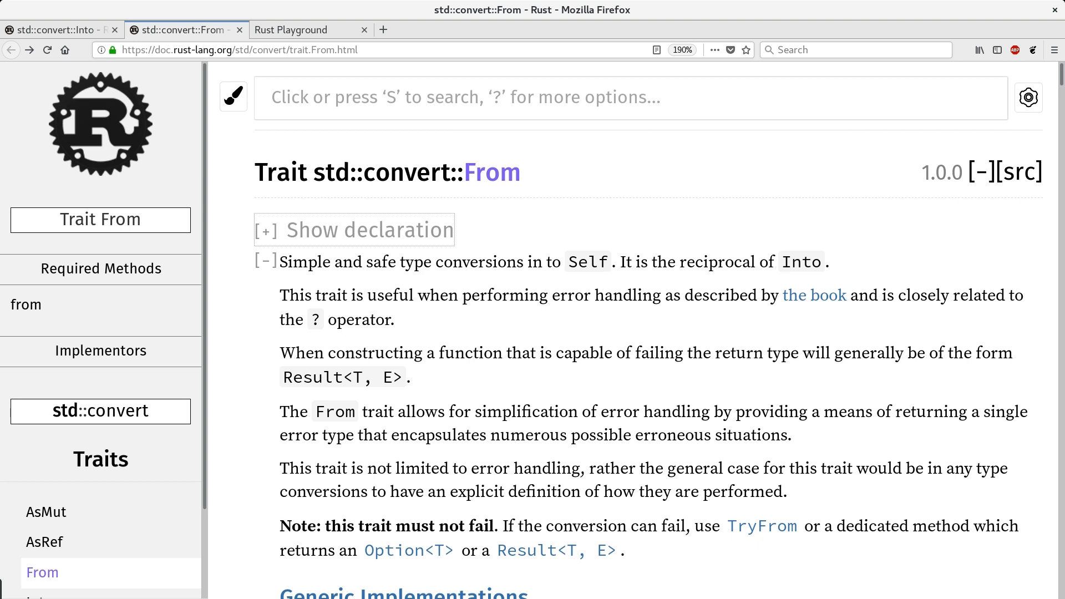
- Expand the From trait declaration and briefly highlight the from(T) -> Self signature
key("ctrl+f")
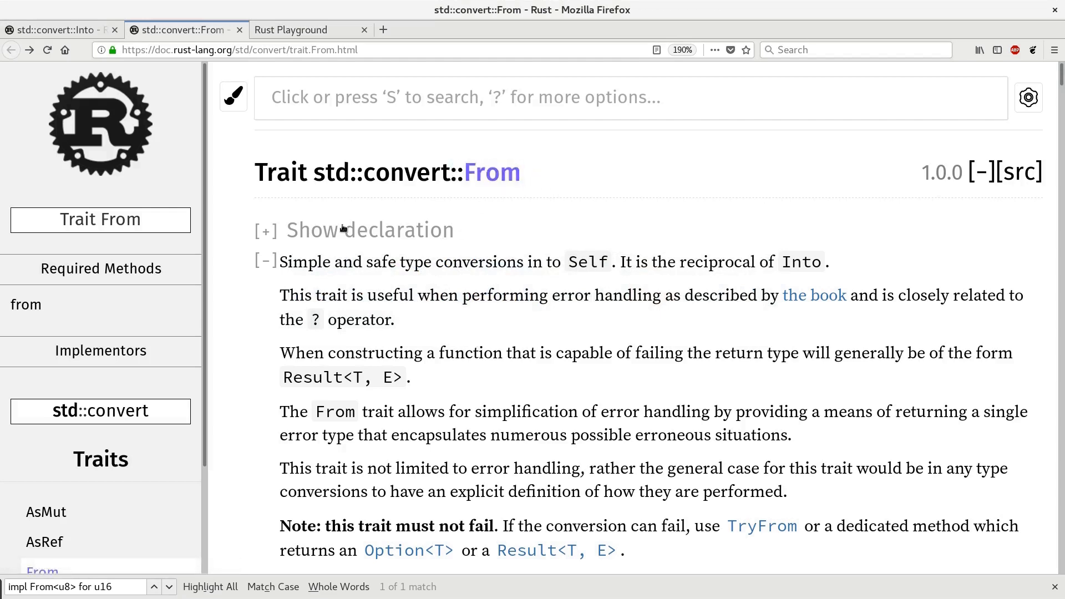
left_click(265, 230)
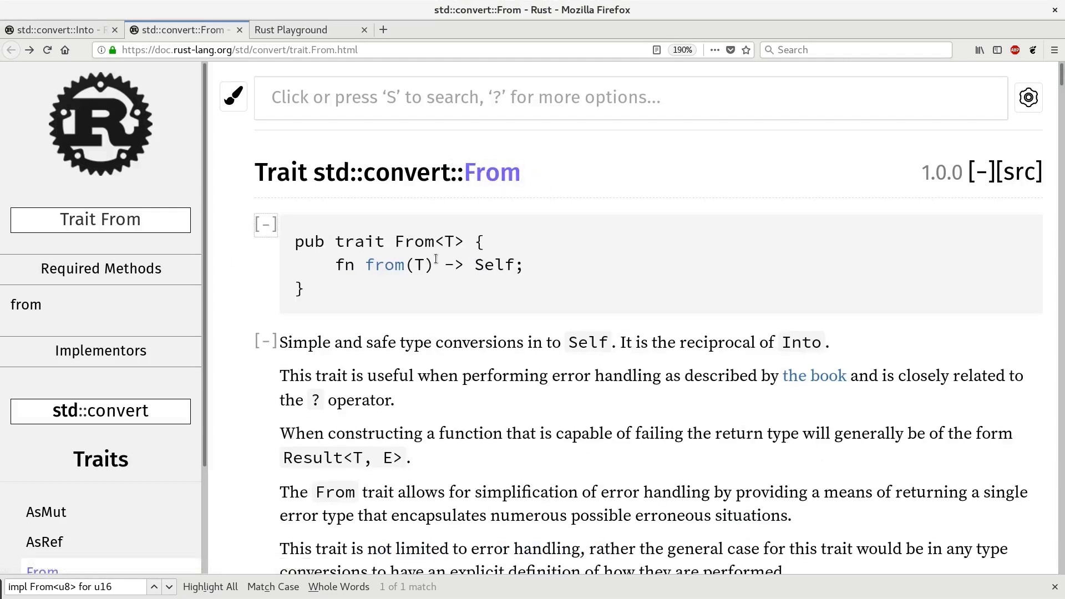
double_click(414, 241)
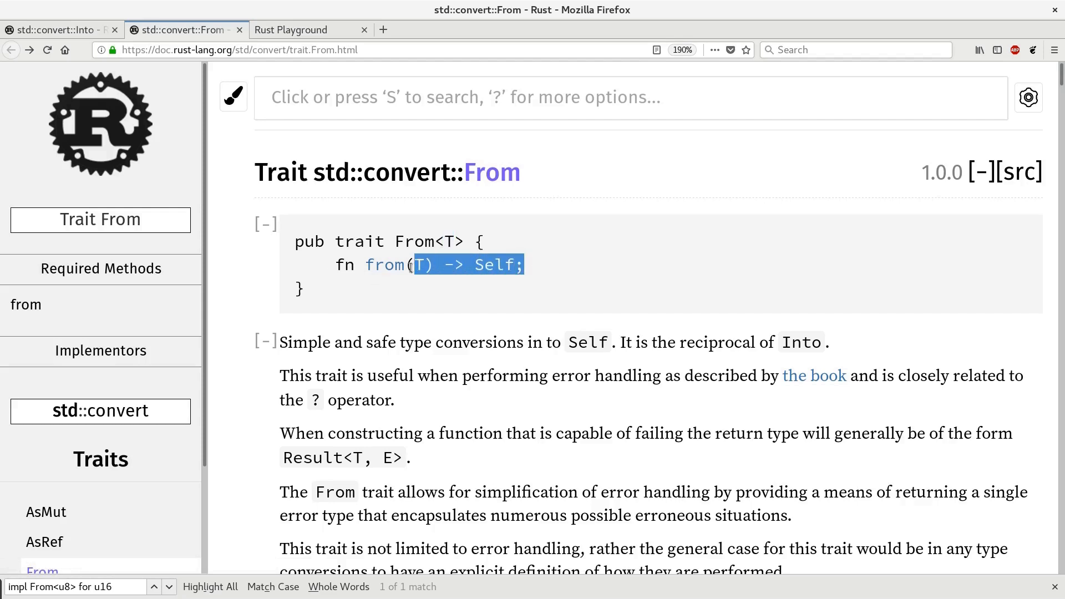
left_click(409, 295)
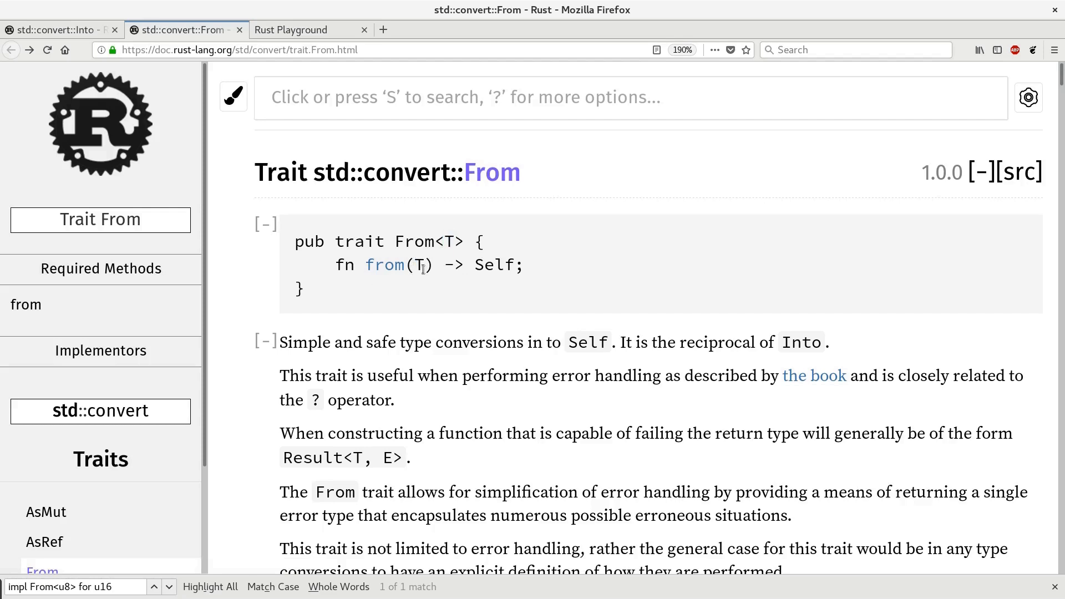
mouse_move(495, 283)
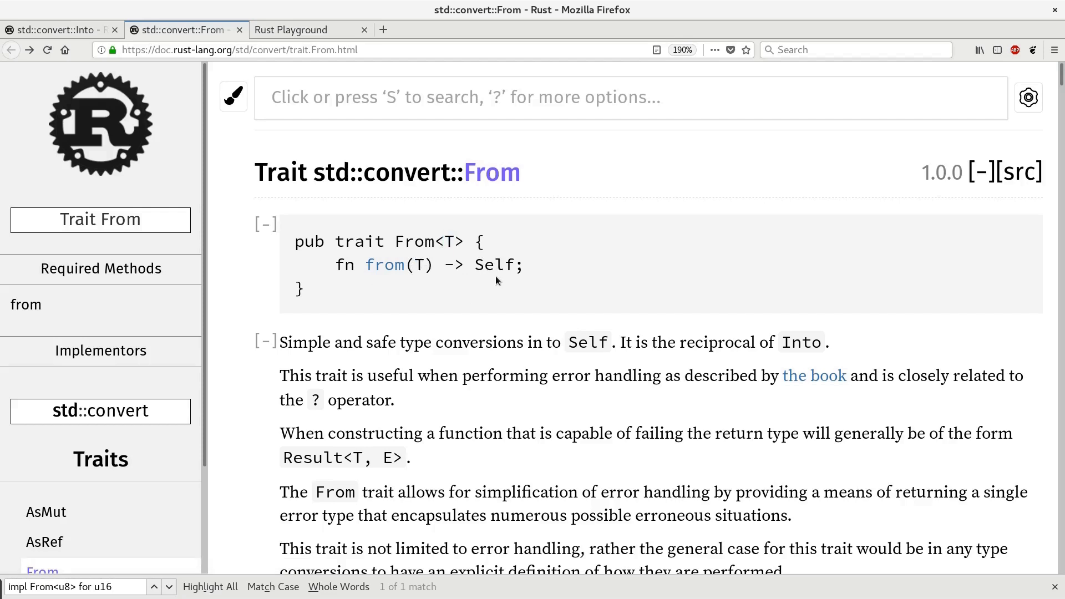
mouse_move(497, 281)
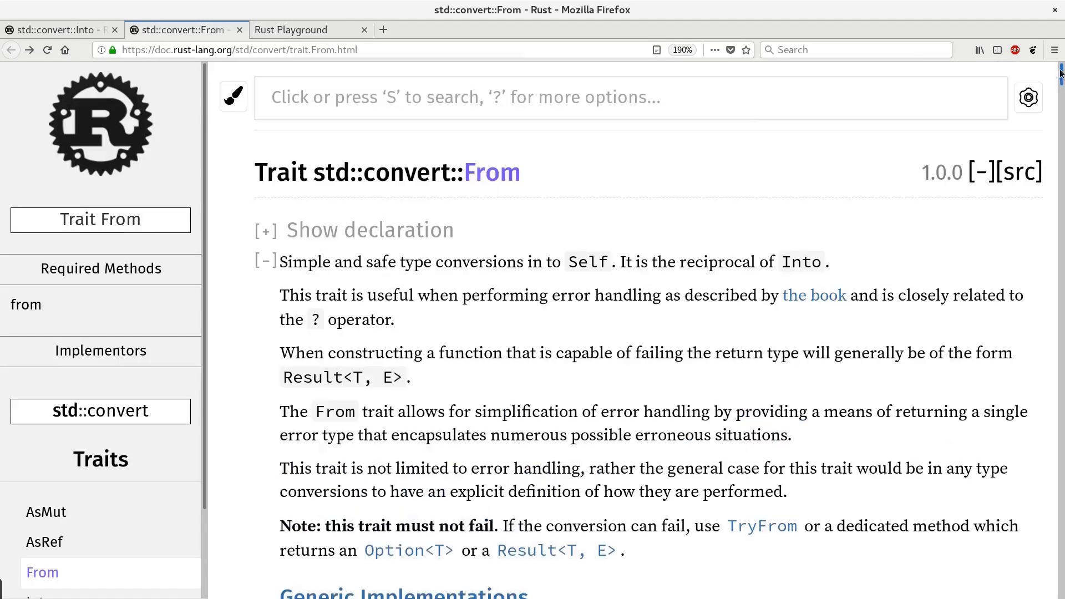
- Scroll through From's implementors list, then switch to the std::convert::Into trait page
scroll("down", 3)
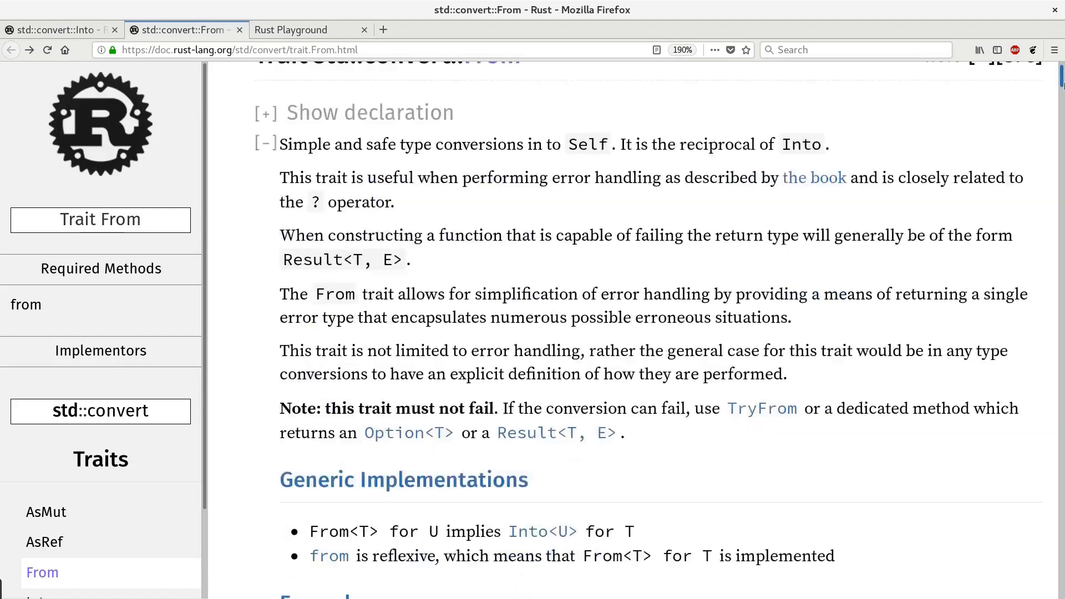
scroll("down", 3)
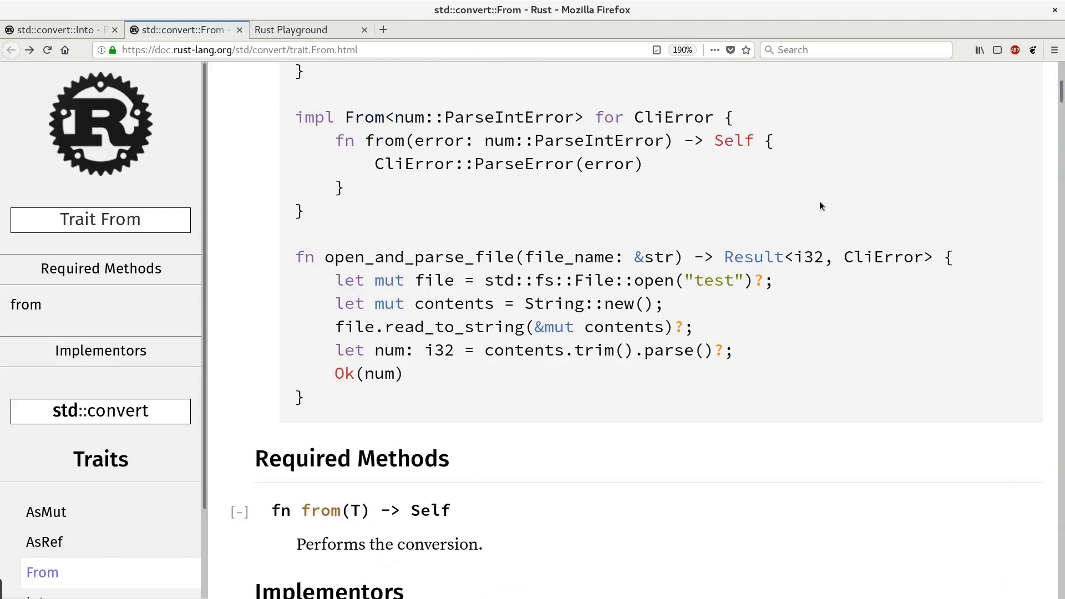
scroll("down", 3)
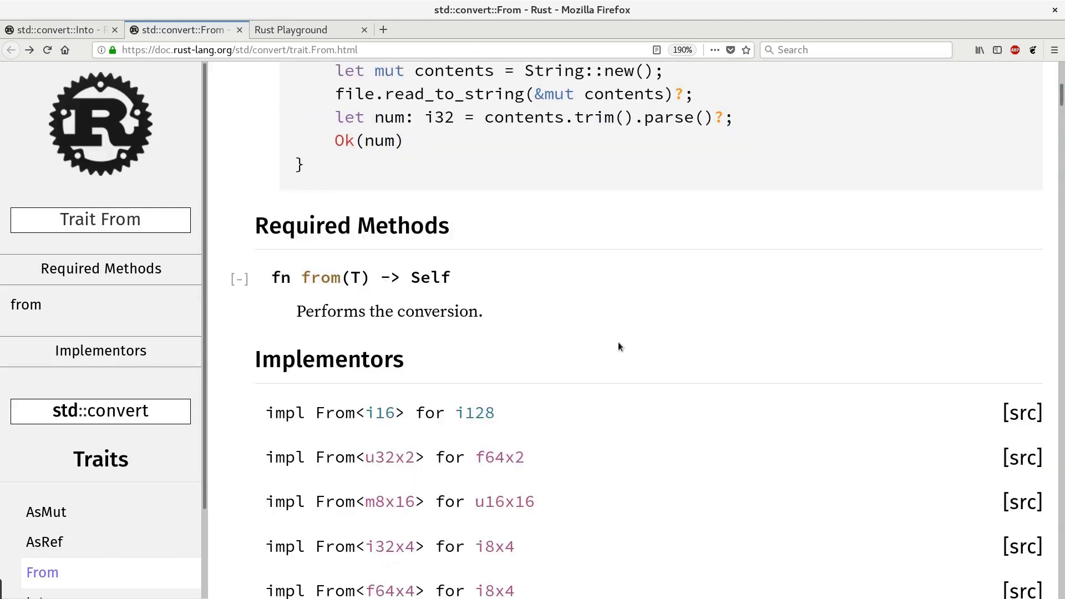
scroll("down", 3)
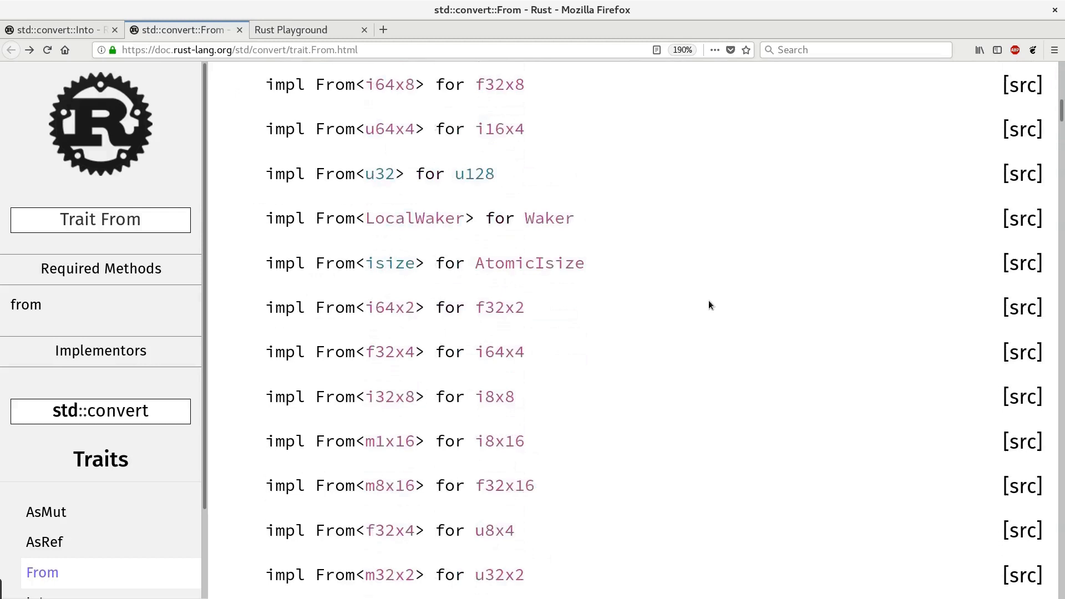
scroll("down", 3)
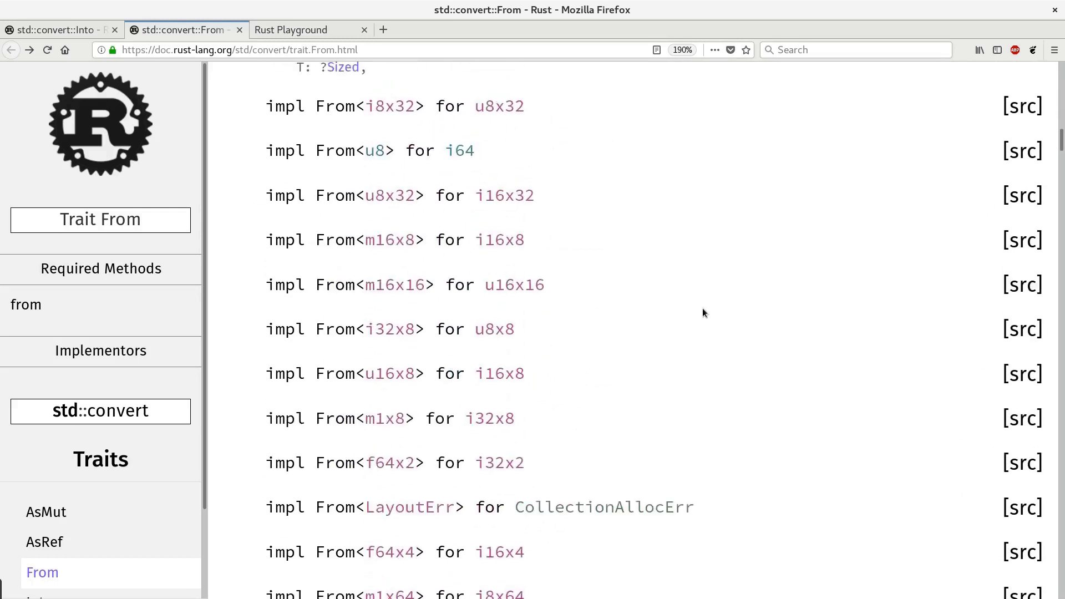
scroll("down", 3)
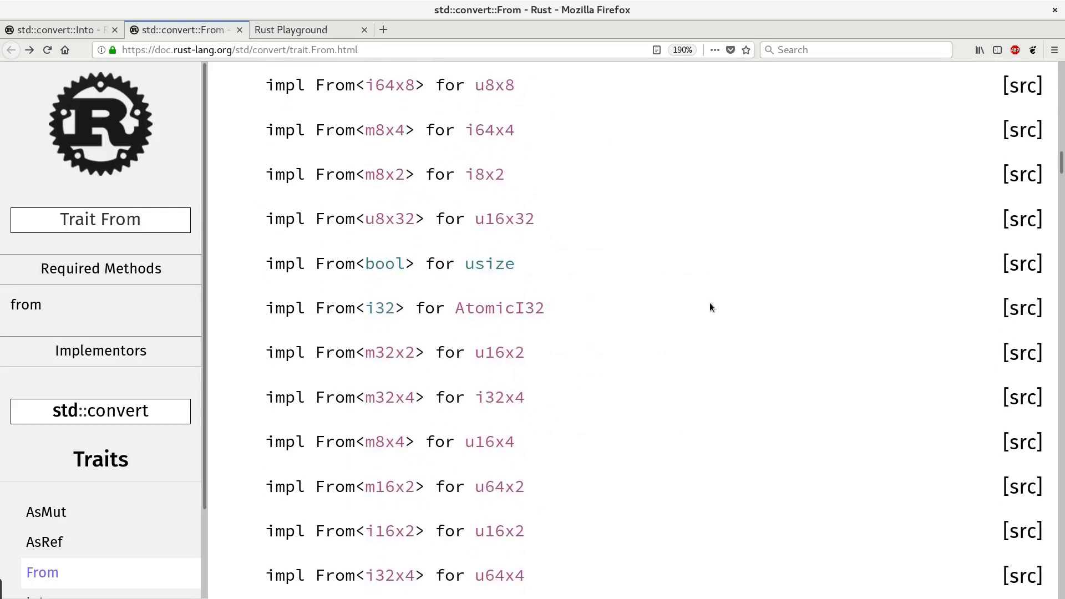
scroll("down", 3)
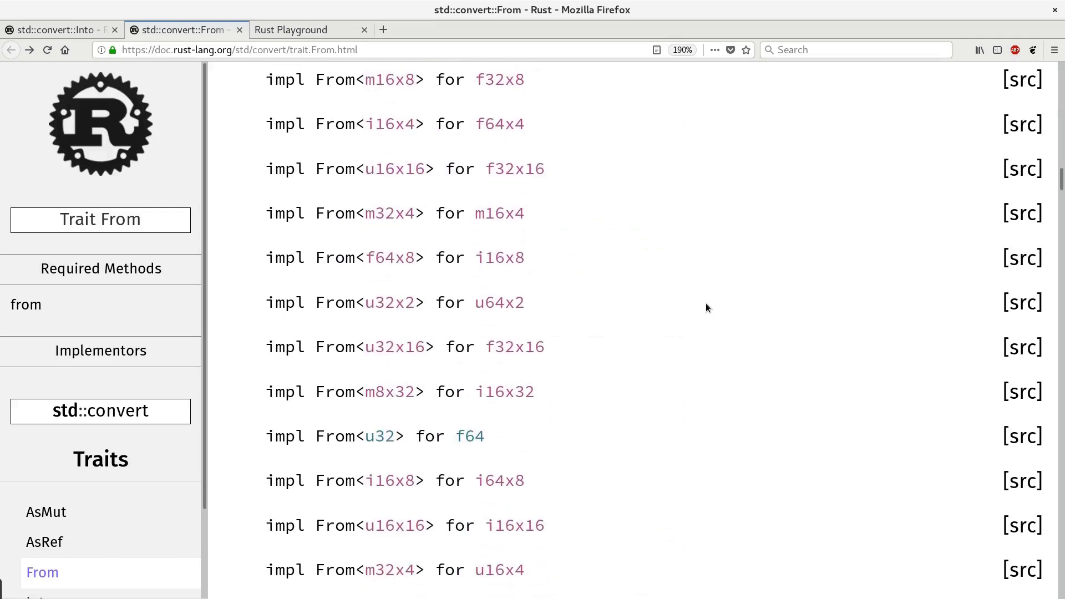
mouse_move(712, 307)
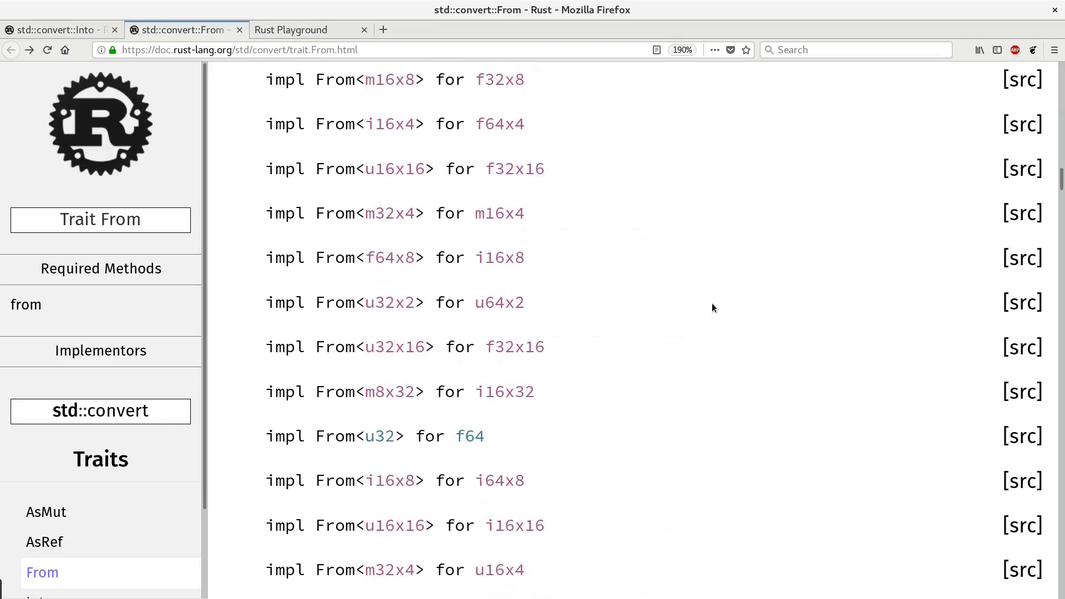
scroll("down", 3)
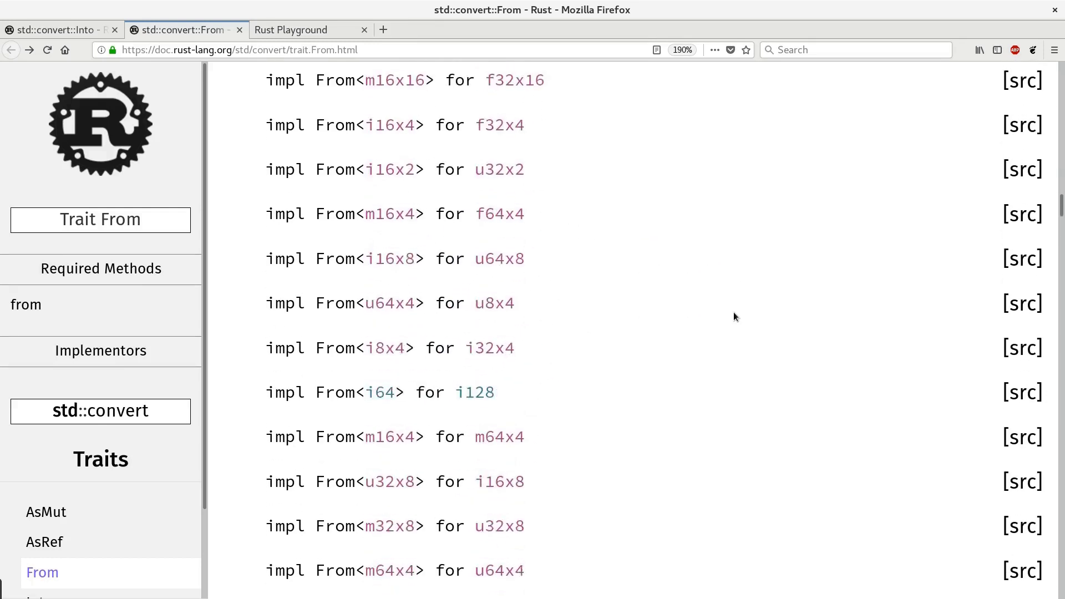
scroll("down", 3)
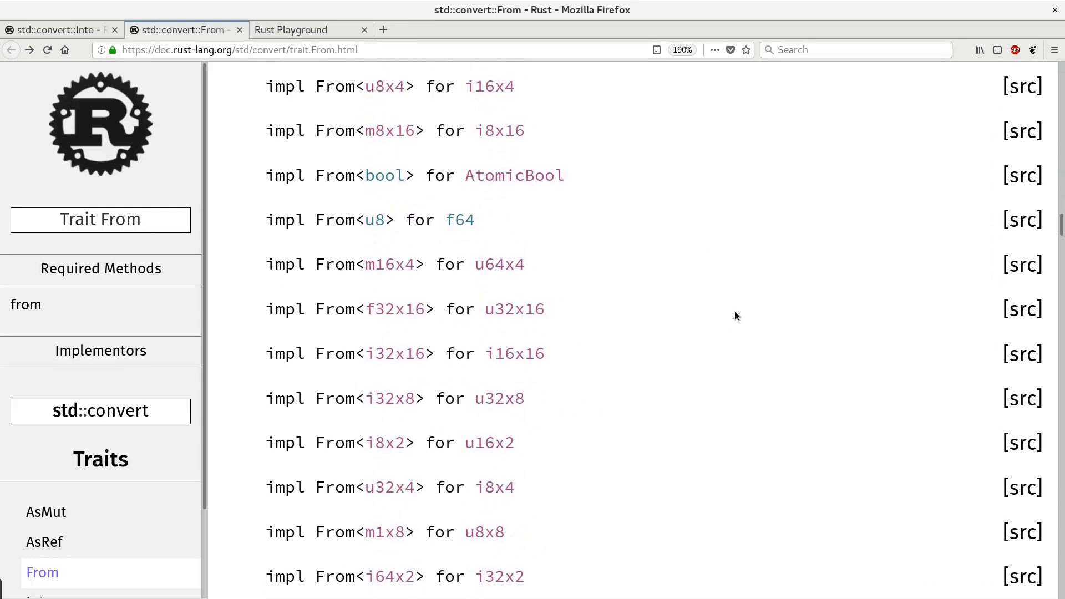
scroll("down", 3)
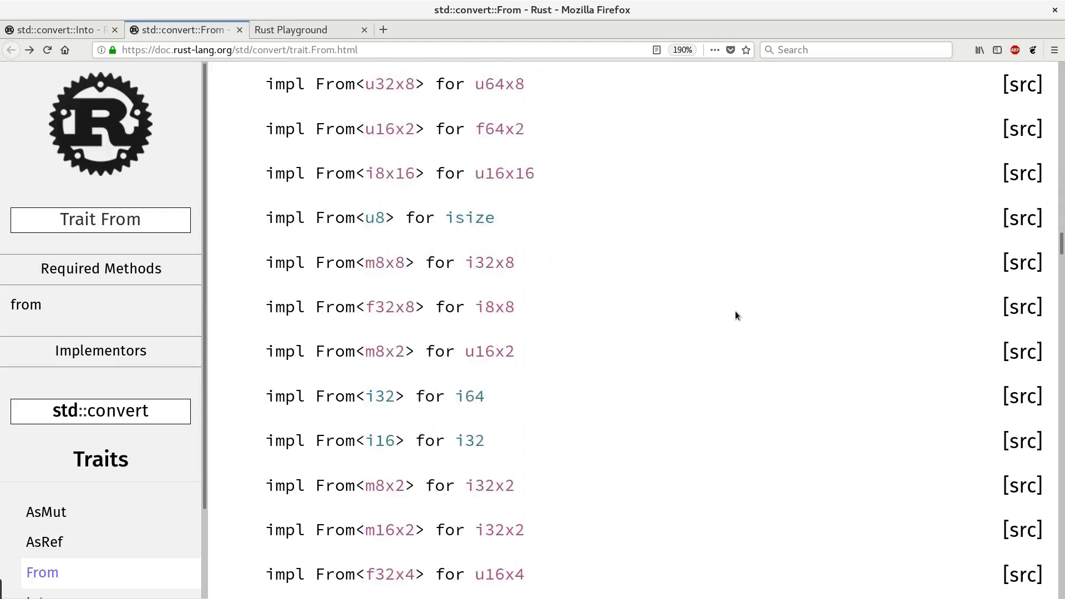
scroll("down", 3)
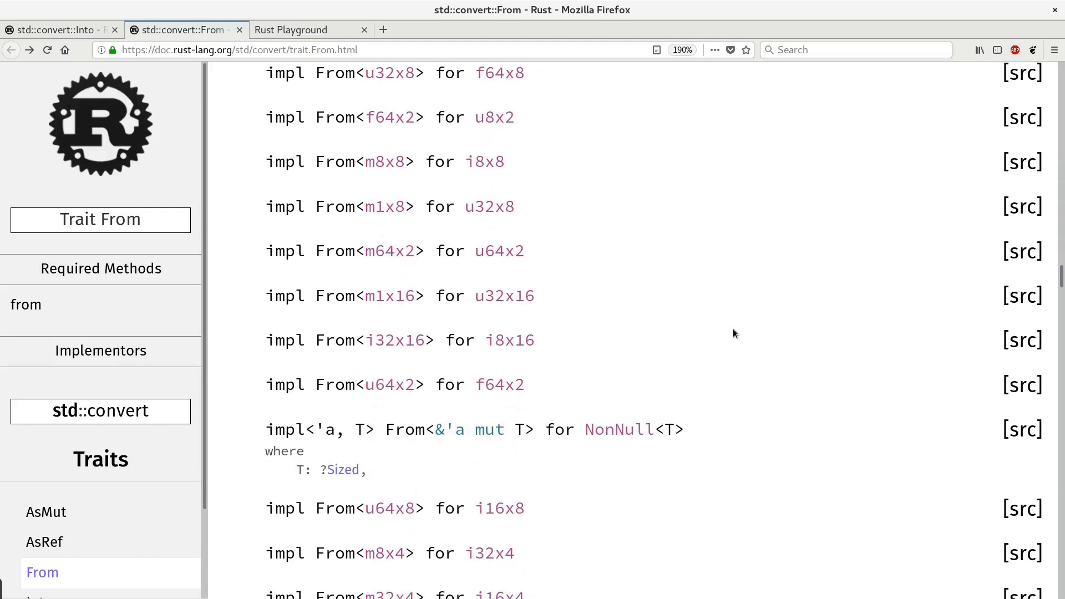
left_click(57, 30)
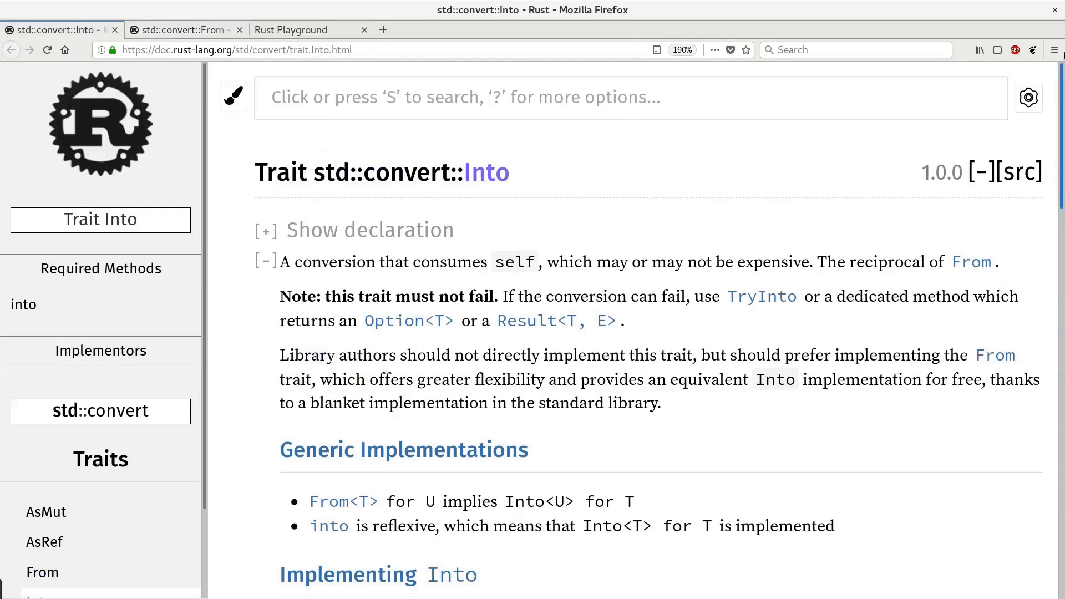
mouse_move(581, 153)
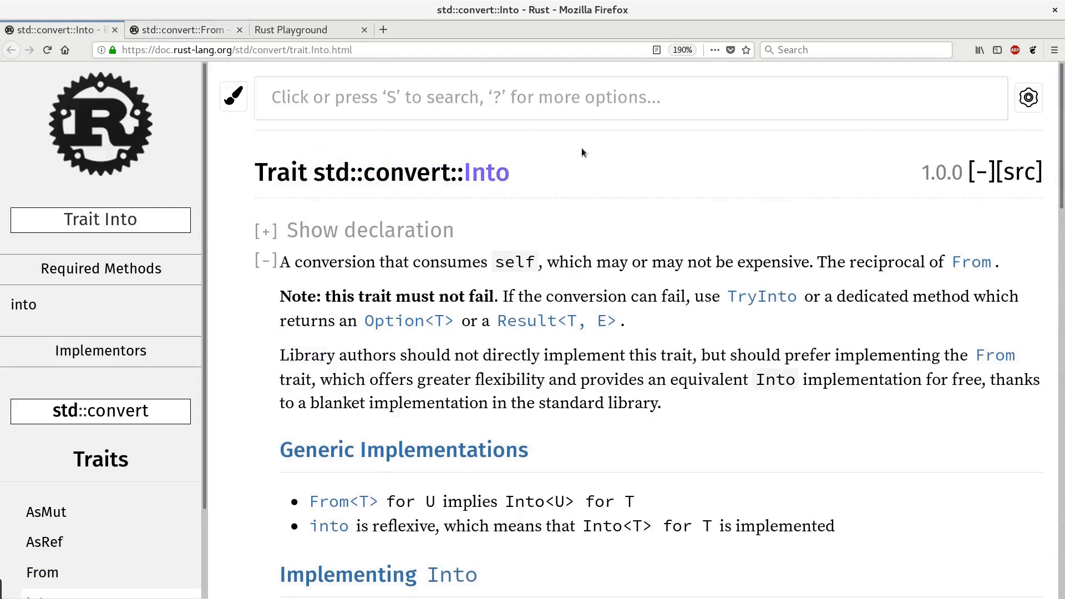
mouse_move(657, 176)
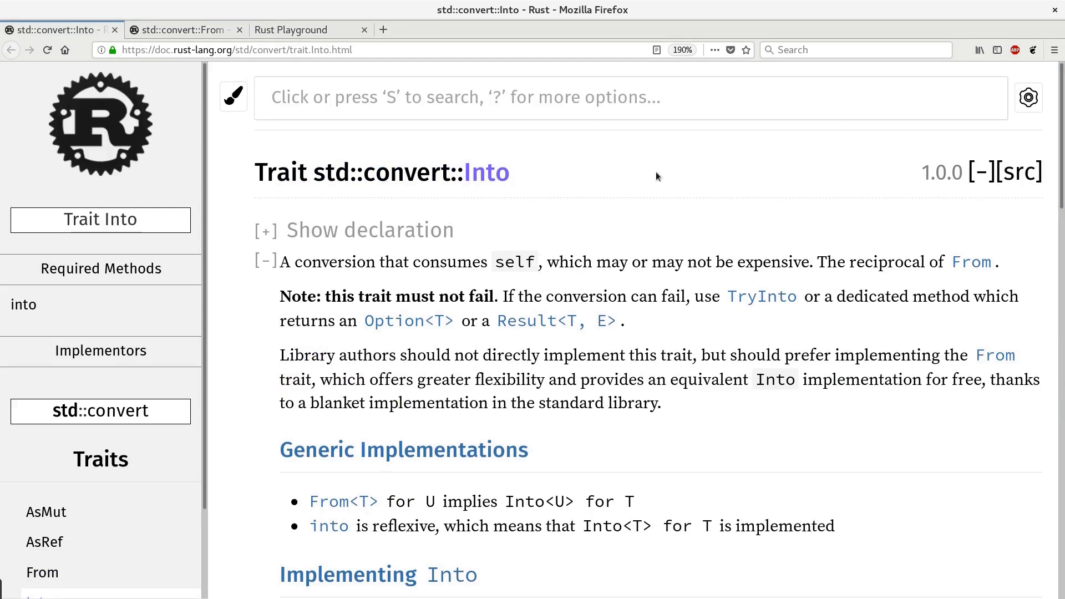
mouse_move(791, 192)
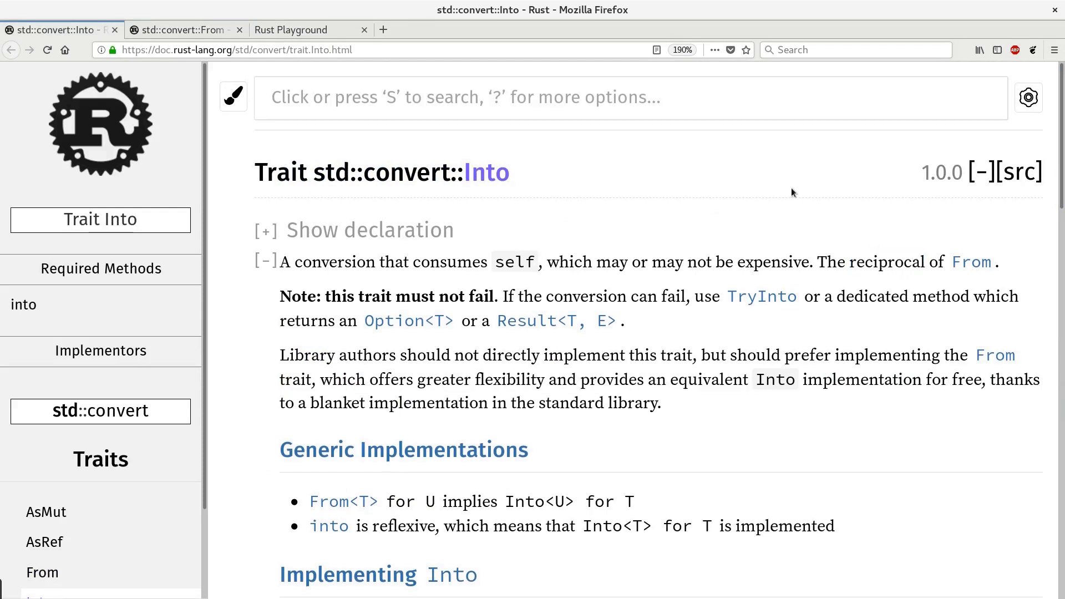
- Scroll to Into's Implementors and briefly highlight impl<T, U> Into<U> for T where U: From<T>
scroll("down", 3)
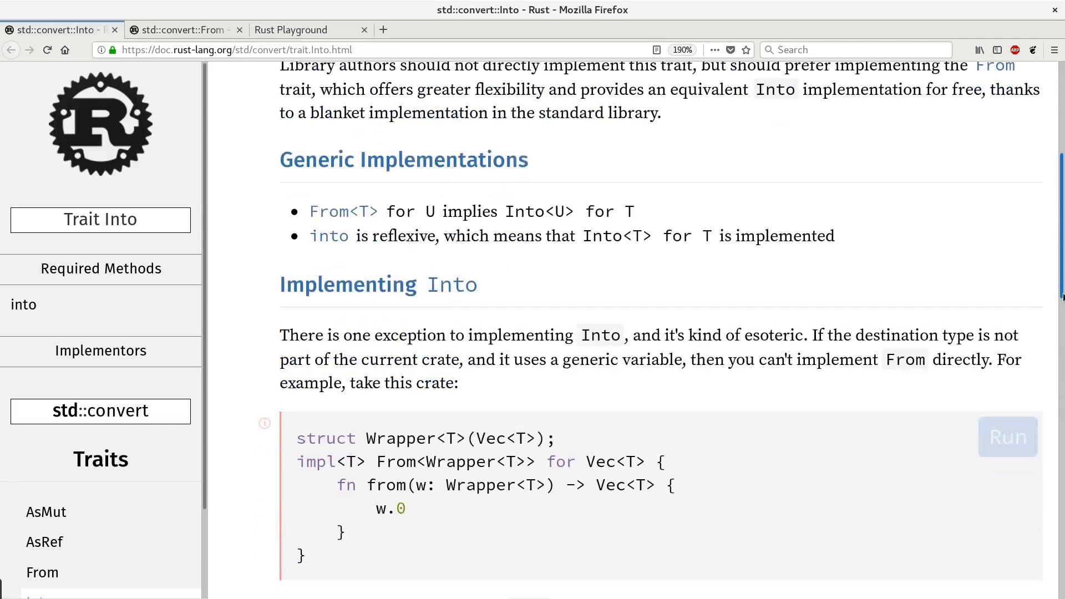
scroll("down", 3)
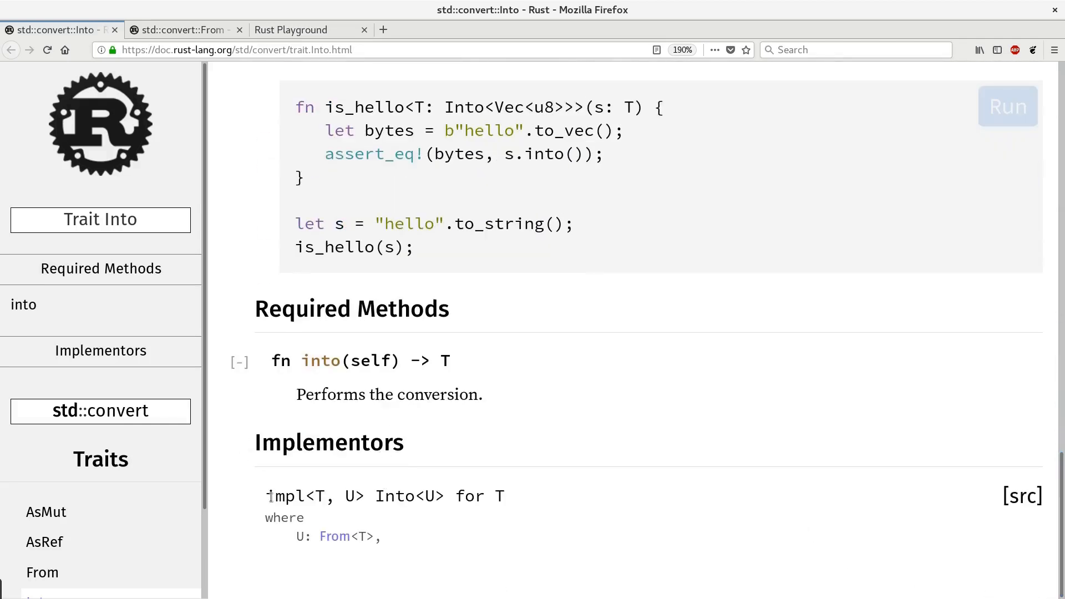
left_click_drag(265, 496, 387, 537)
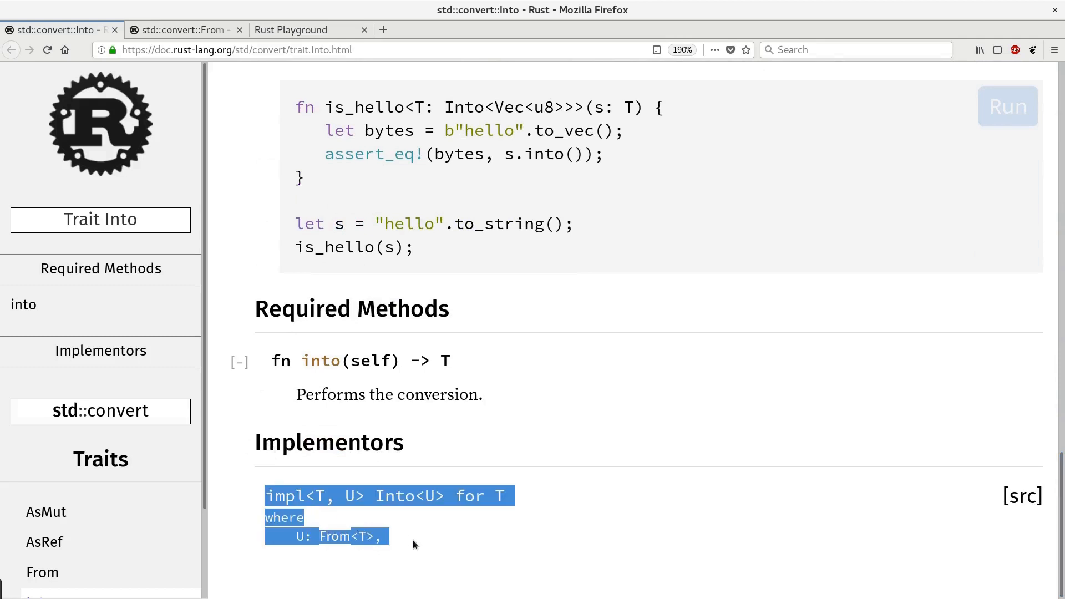
left_click(414, 544)
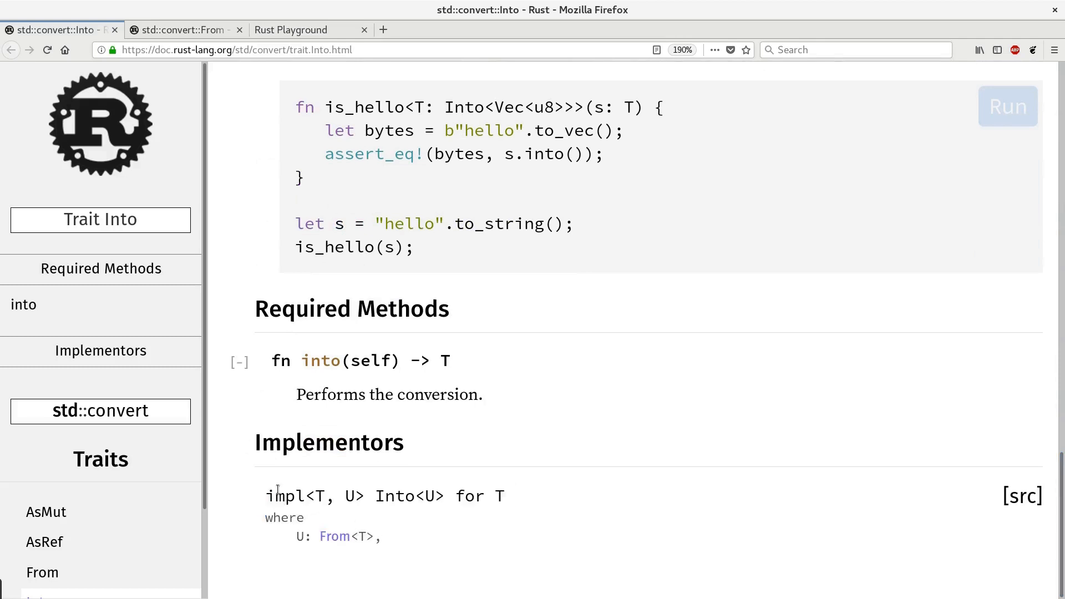
mouse_move(334, 536)
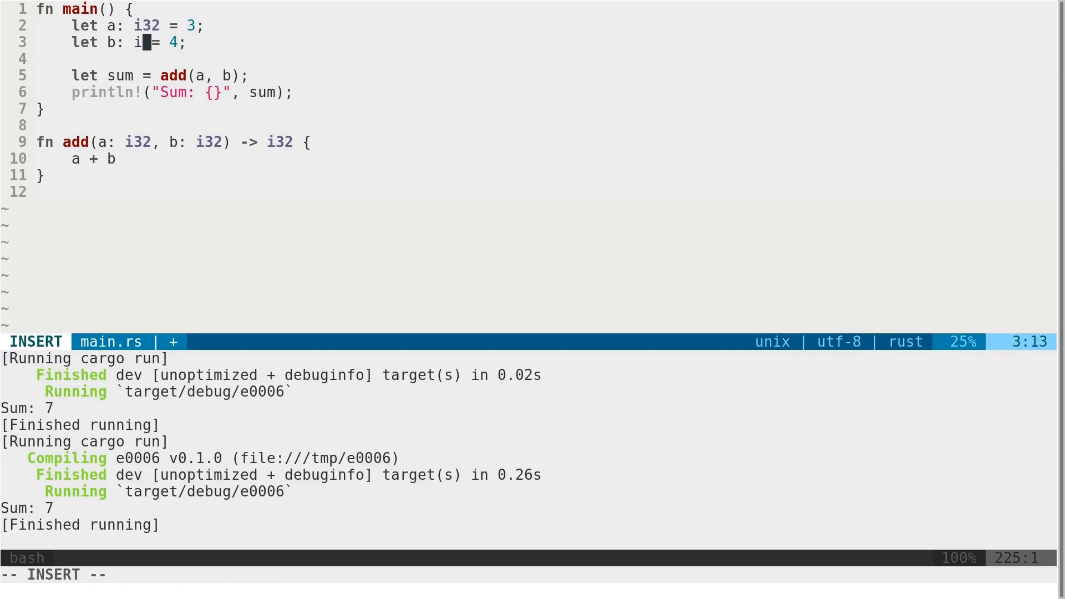
- Declare b as i64 and run cargo to get the expected i32, found i64 error
type("64")
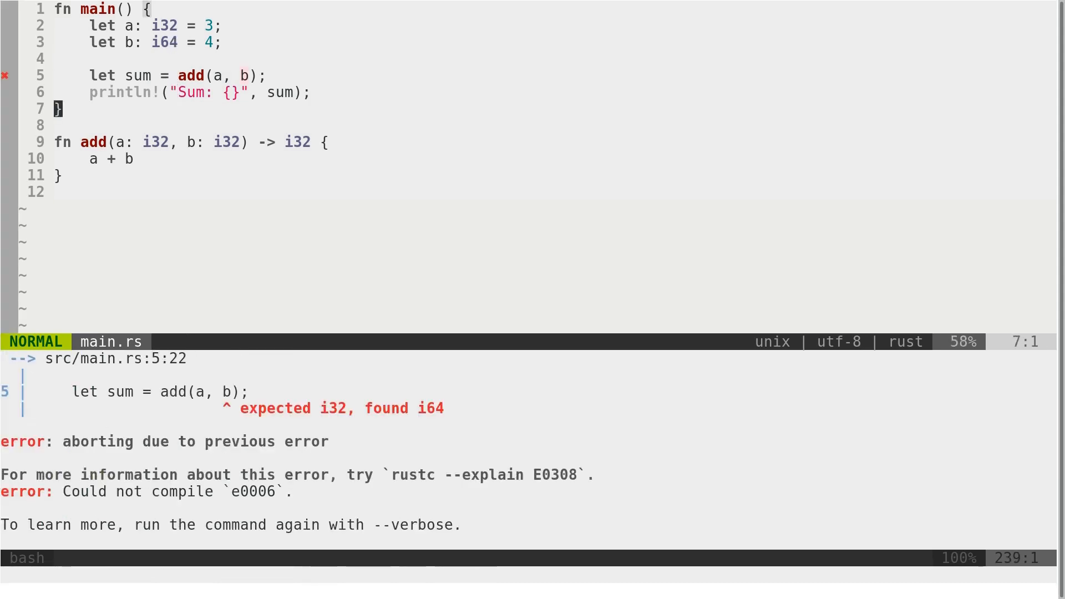
key("j")
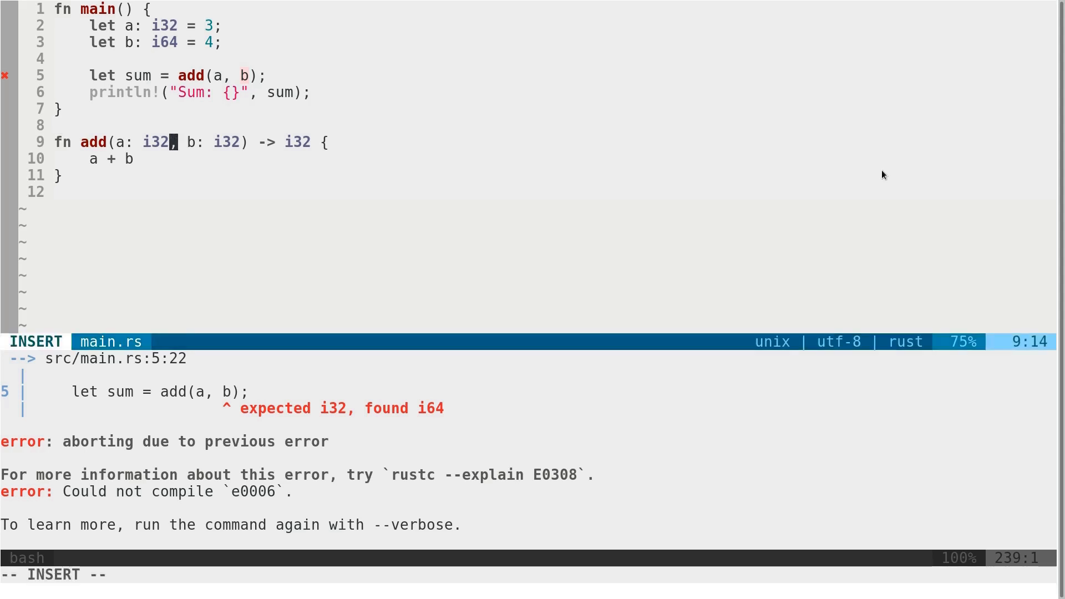
- Change the add signature's i32 types to f64 and begin casting a with as
key("Escape")
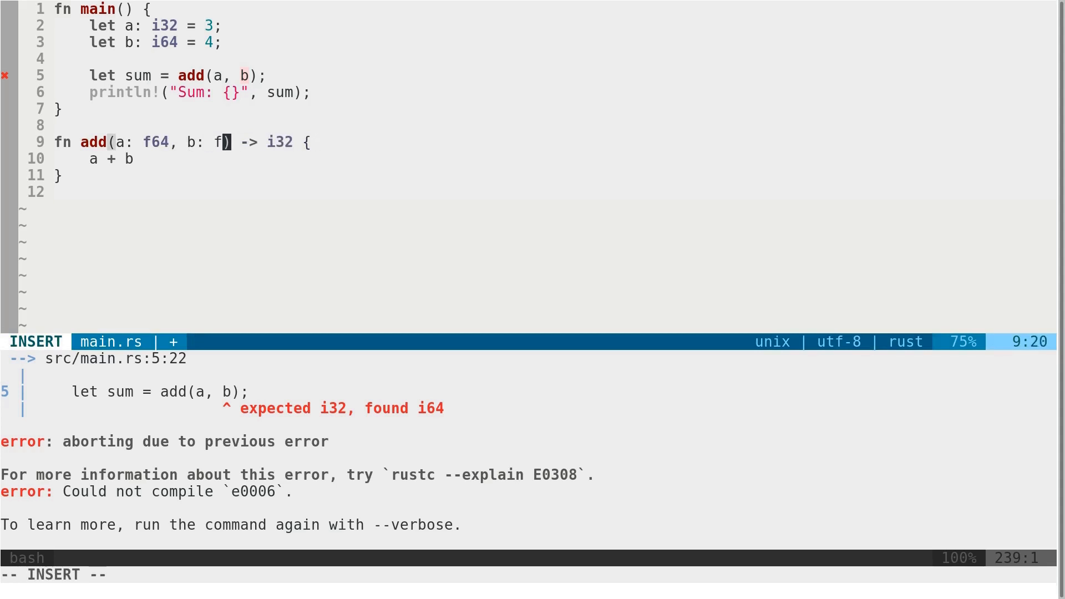
type("64")
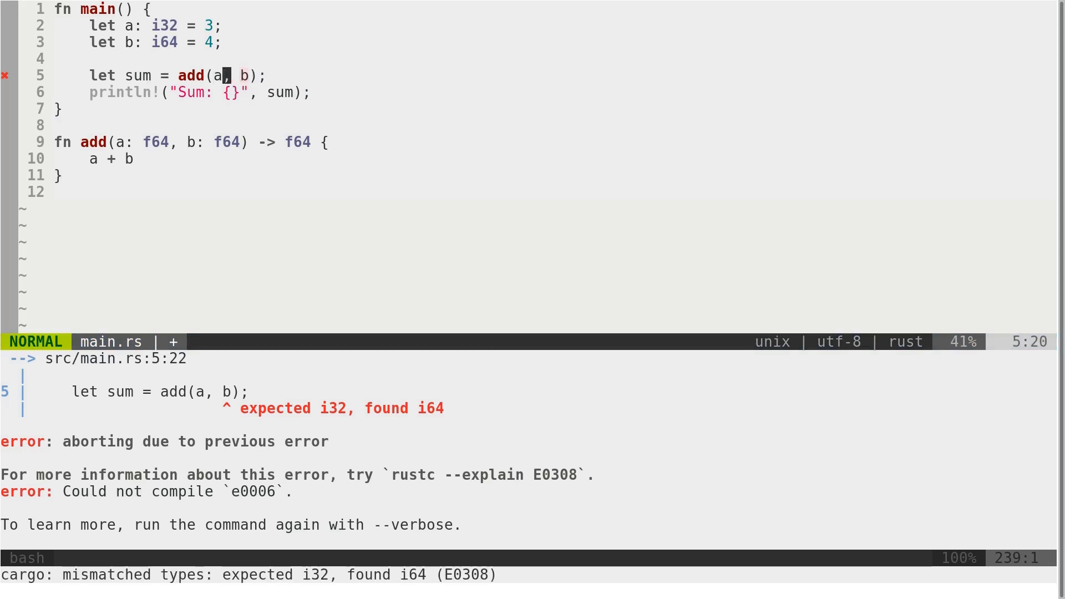
type("as")
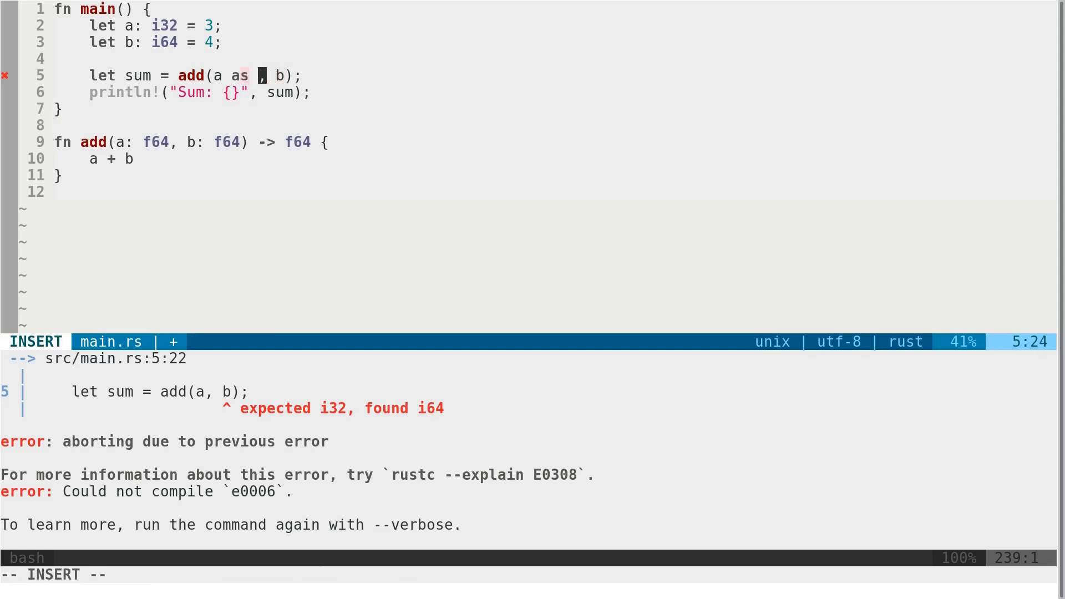
- Cast the add arguments with as f64 so cargo run prints Sum: 7
type("f64")
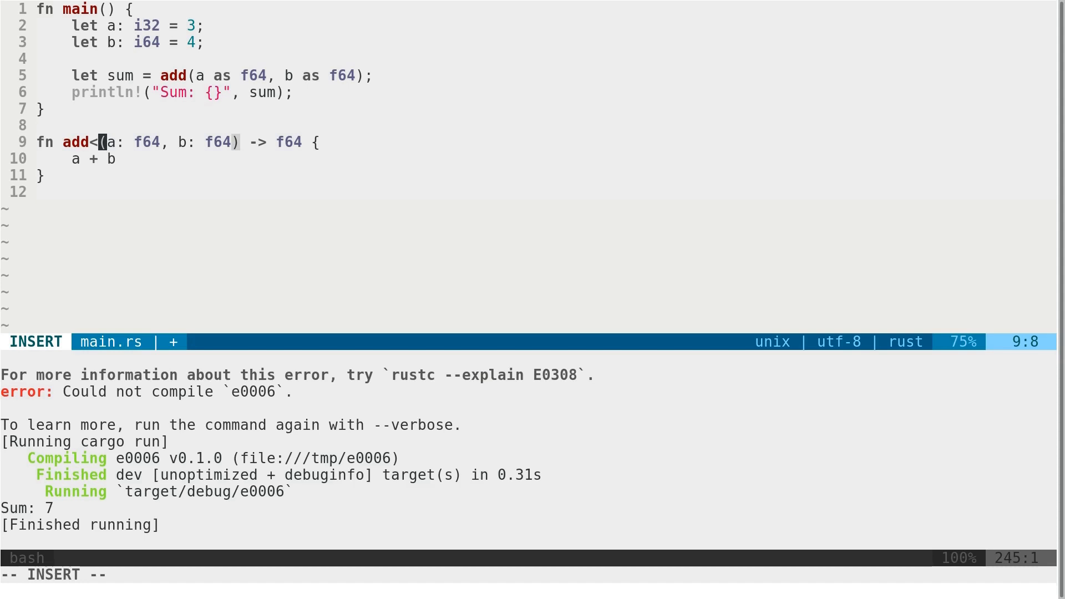
- Declare add generic as add<T: Into<f64>> taking a: T and b: T
type("T:")
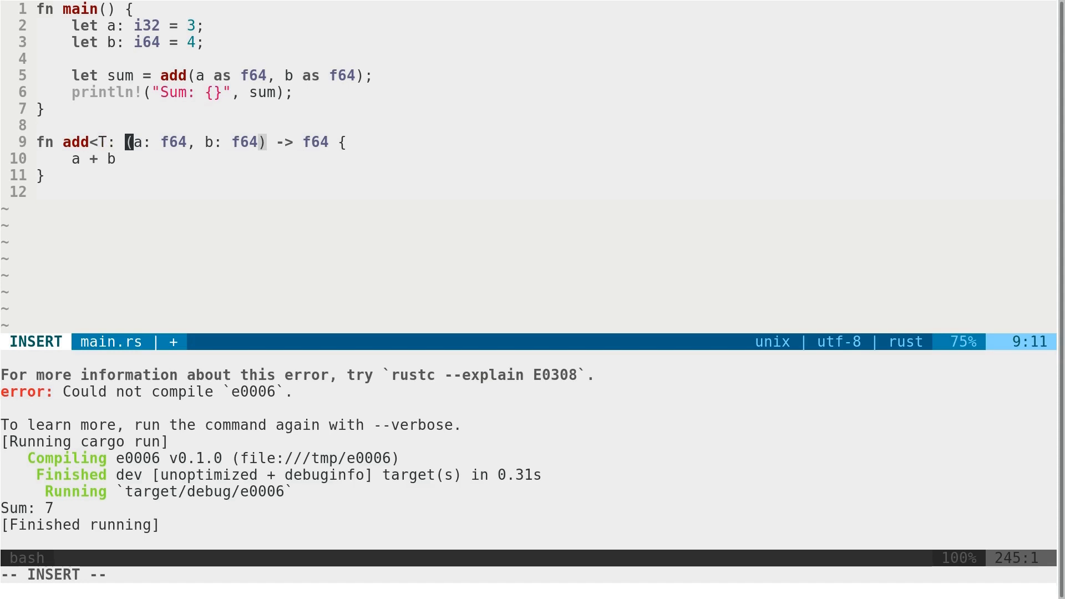
type("Into<")
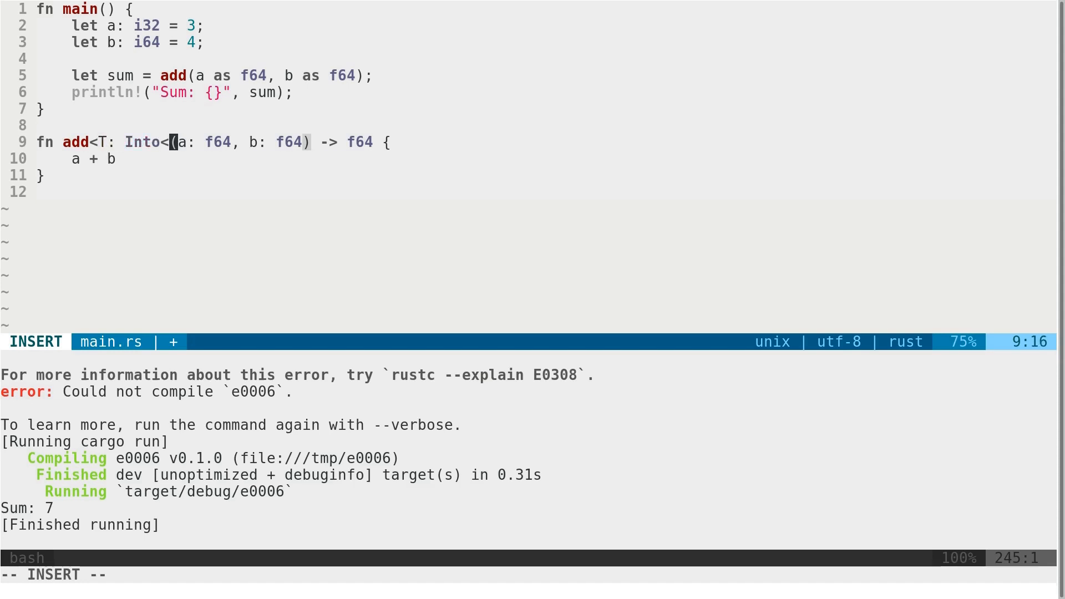
type("f64>")
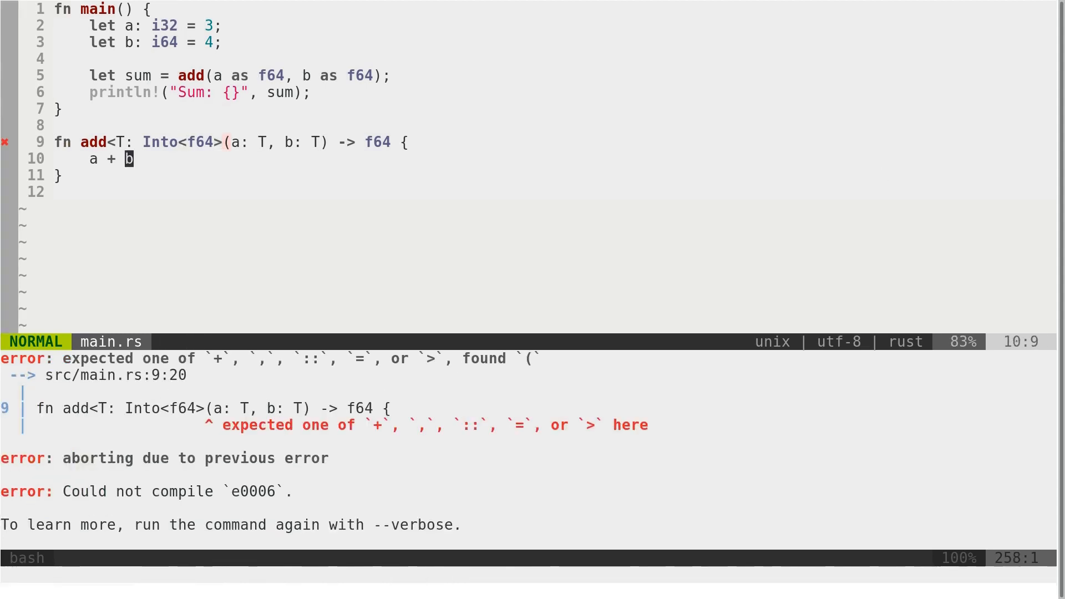
- Make add return a.into() + b.into() so the generic version compiles and prints Sum: 7
type(".")
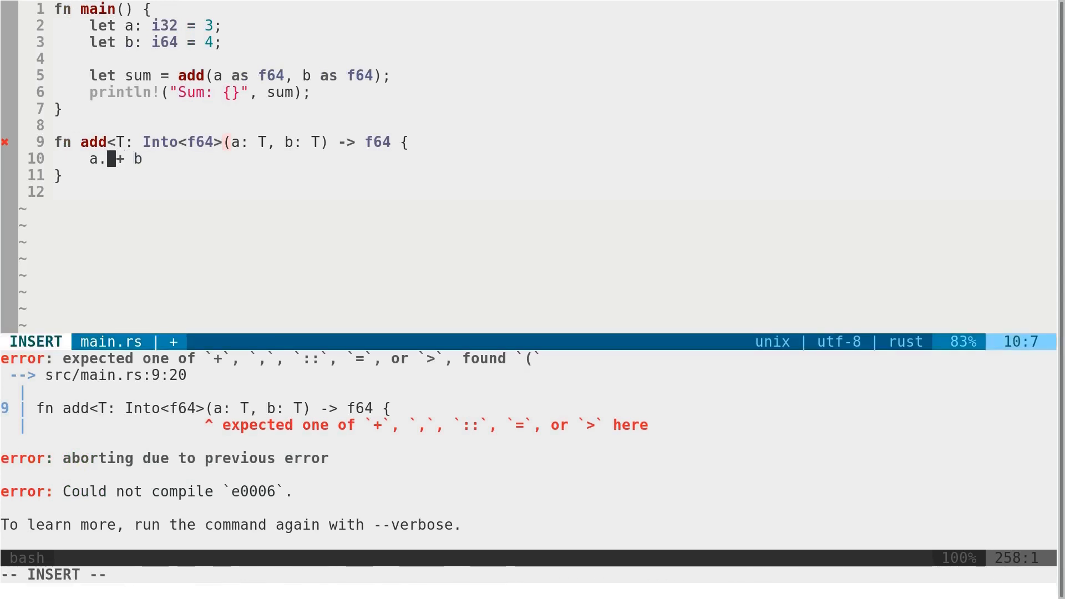
type("into()")
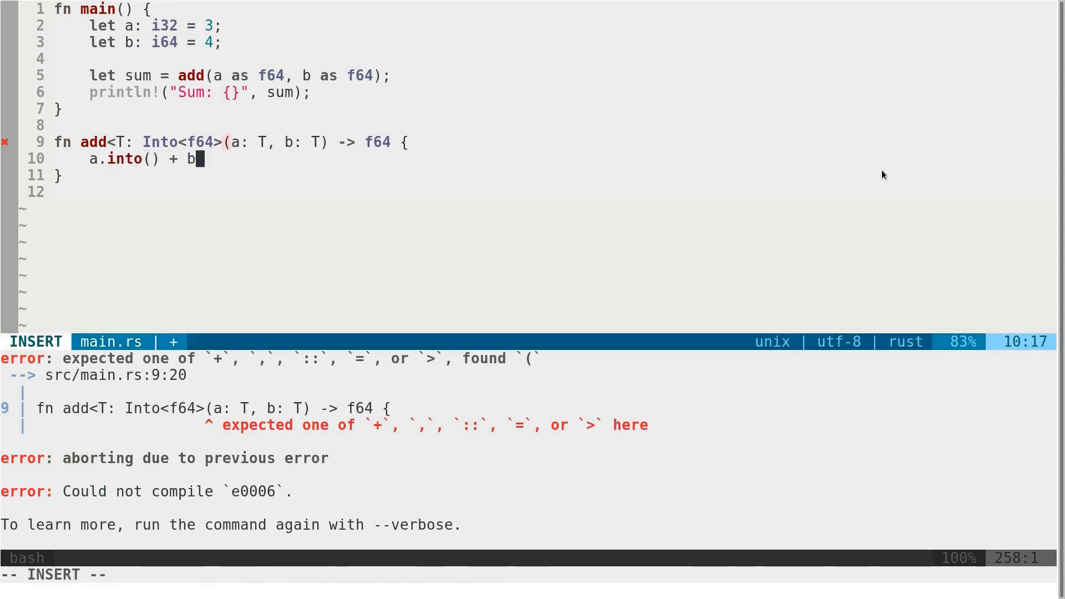
type(".into(")
left_click(231, 142)
type(">")
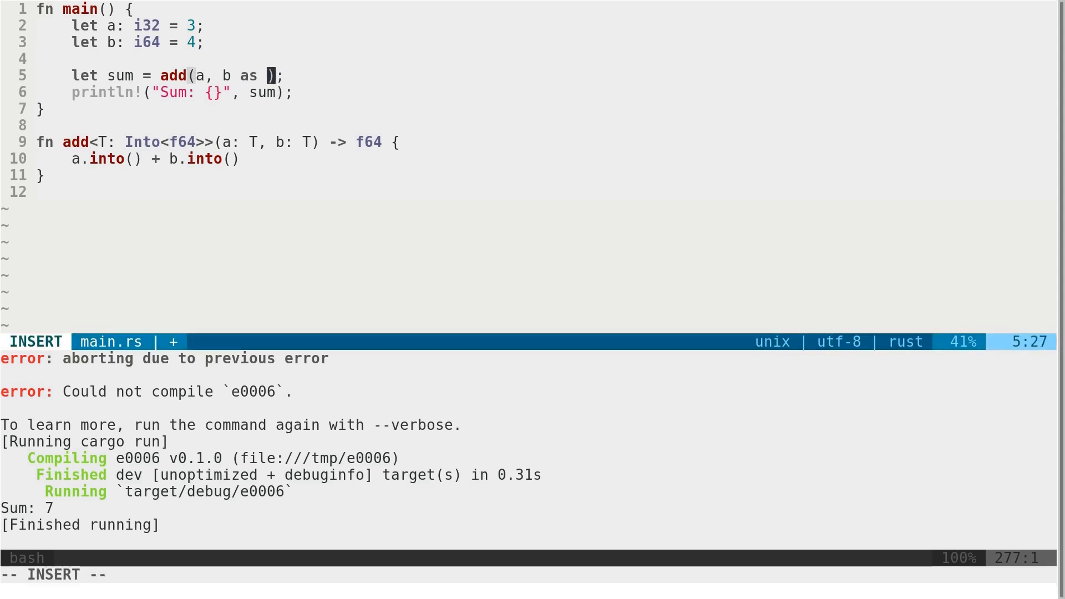
- Remove the leftover as f64 cast on b in the add(a, b) call
key("Escape")
type("A")
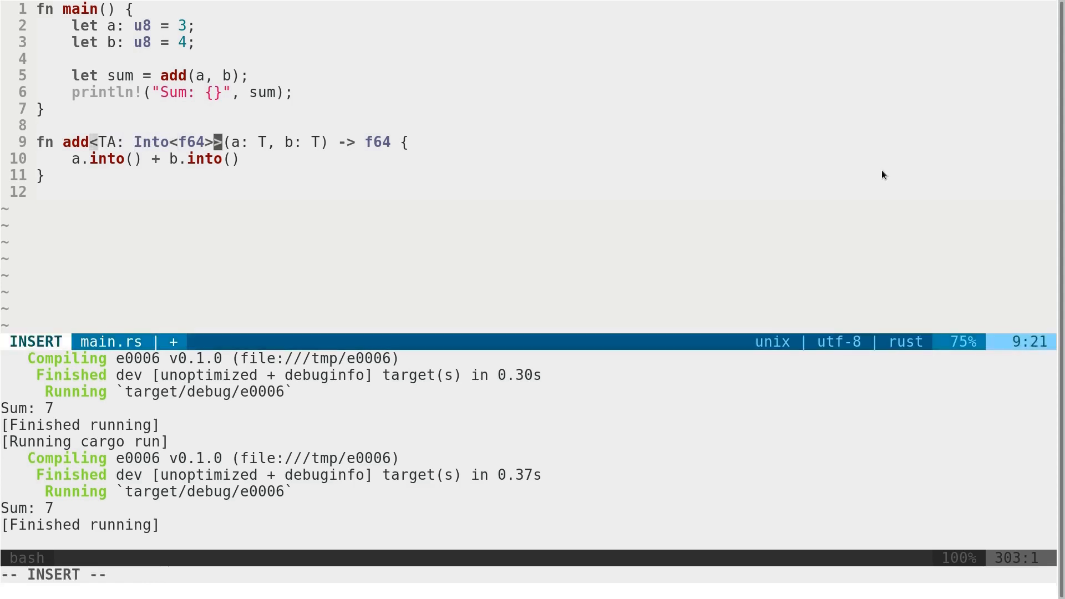
- Add a TB: Into<f64> parameter, type b as TB, and save the file
type(", TB:")
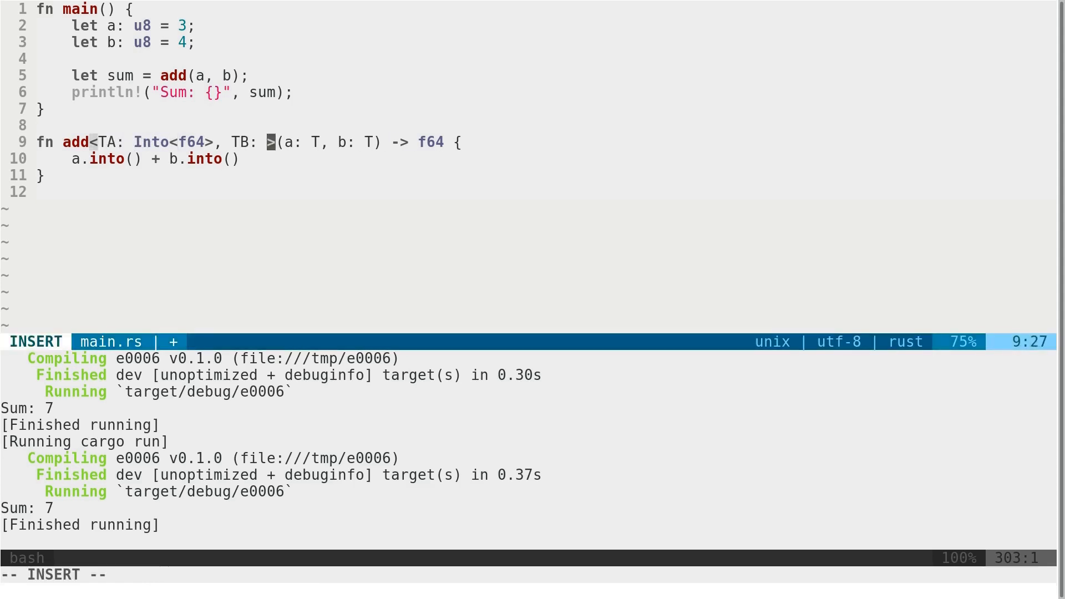
type("Into<f64>")
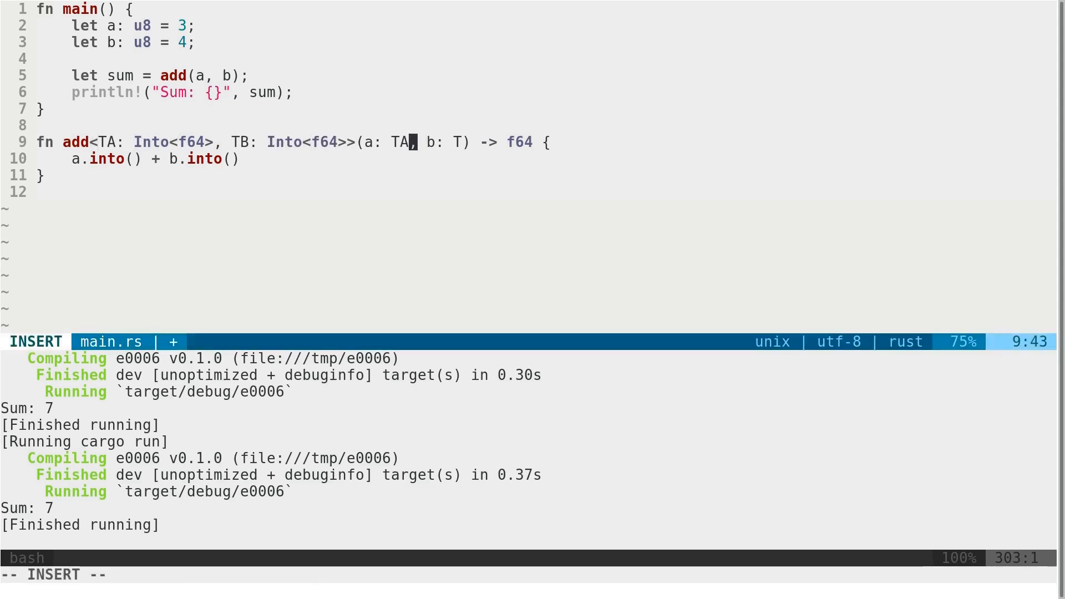
type("B")
left_click(533, 575)
type(":w")
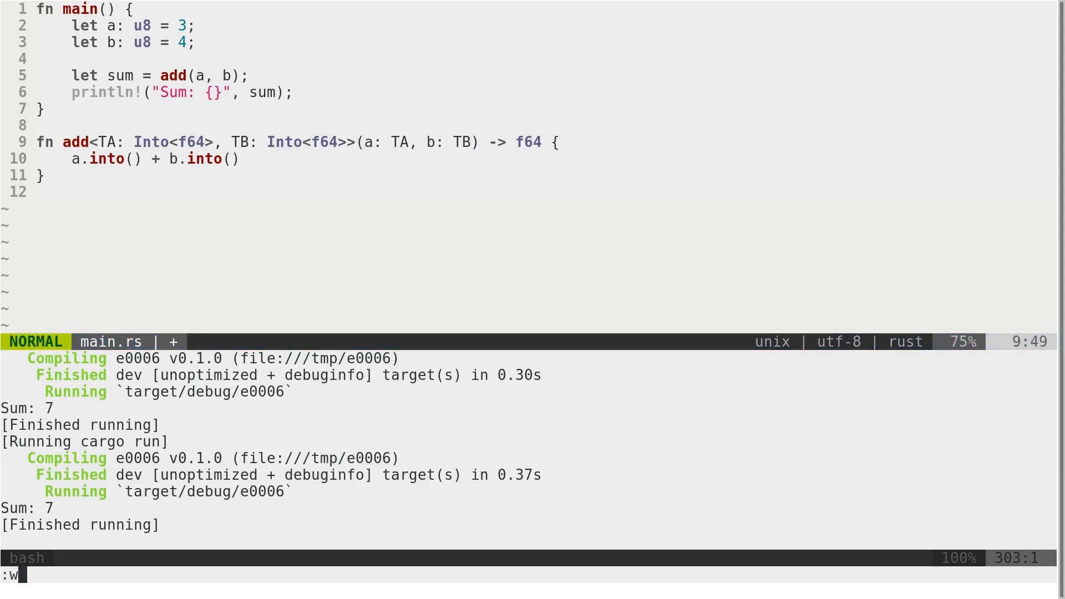
key("Return")
type("TA:")
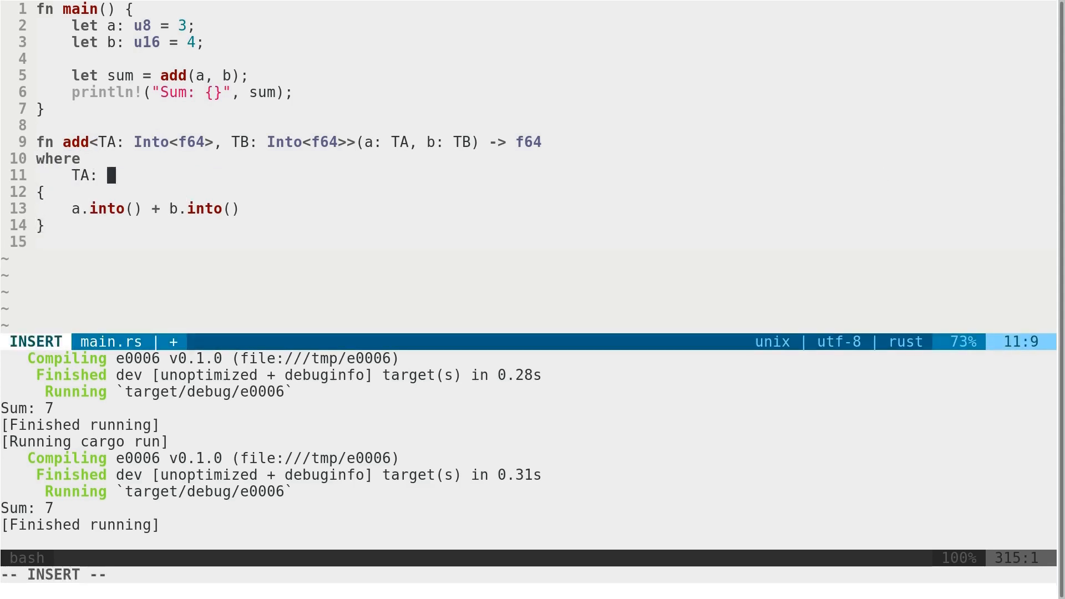
- Write the where clause bounds TA: Into<f64> and TB: Into<f64> and save with :w
type("Into<f64<")
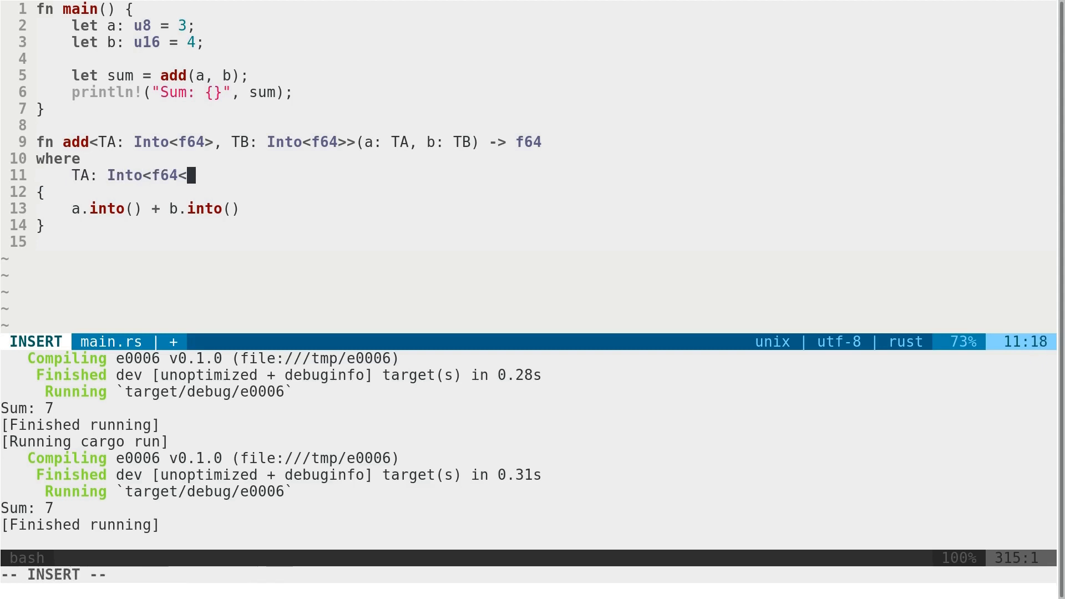
key("Escape")
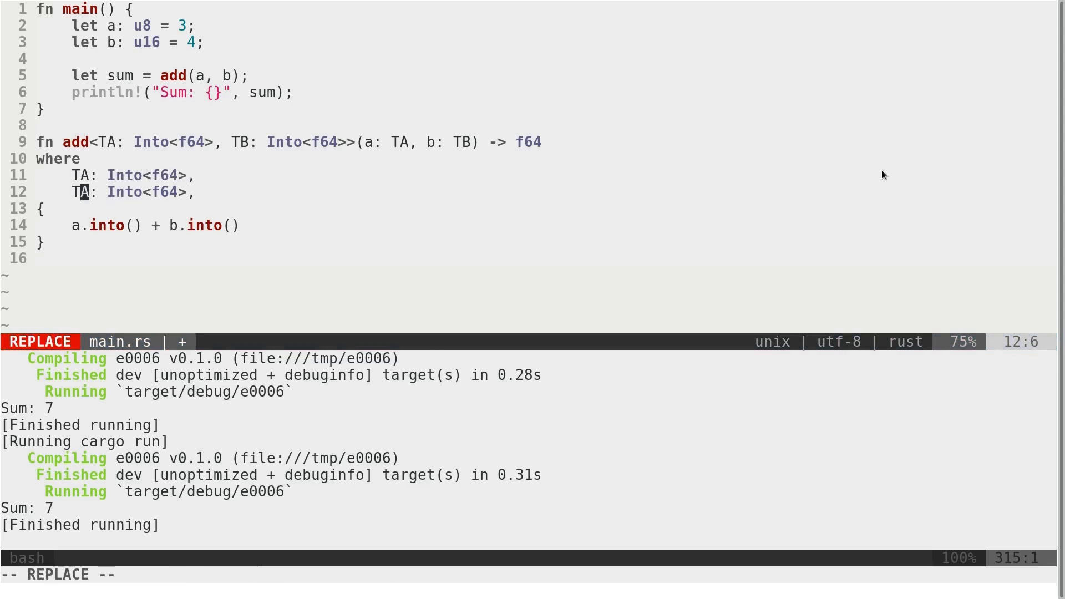
key("Escape")
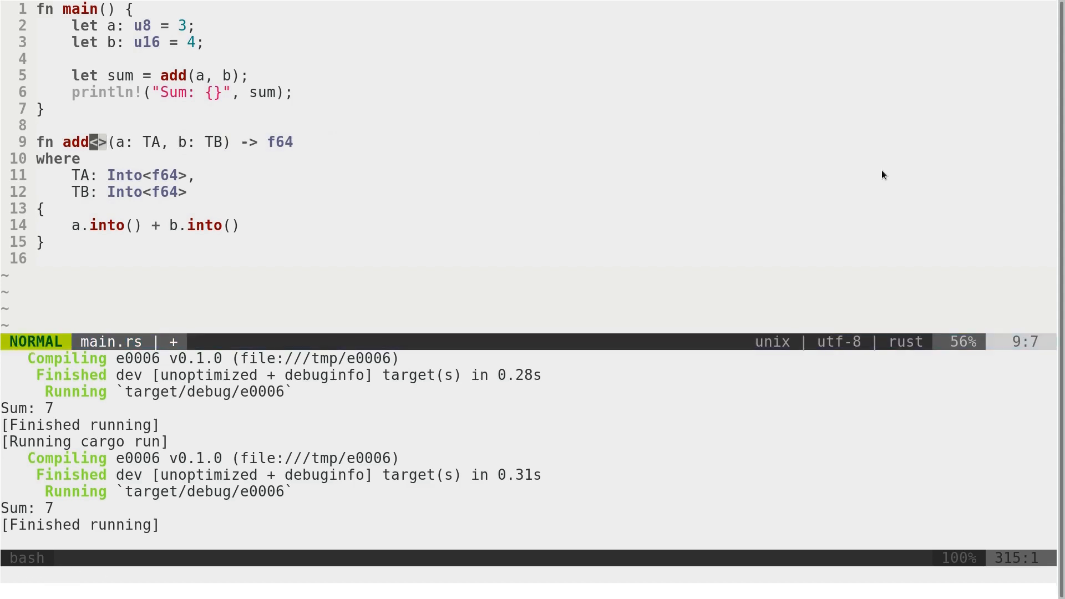
type(":w")
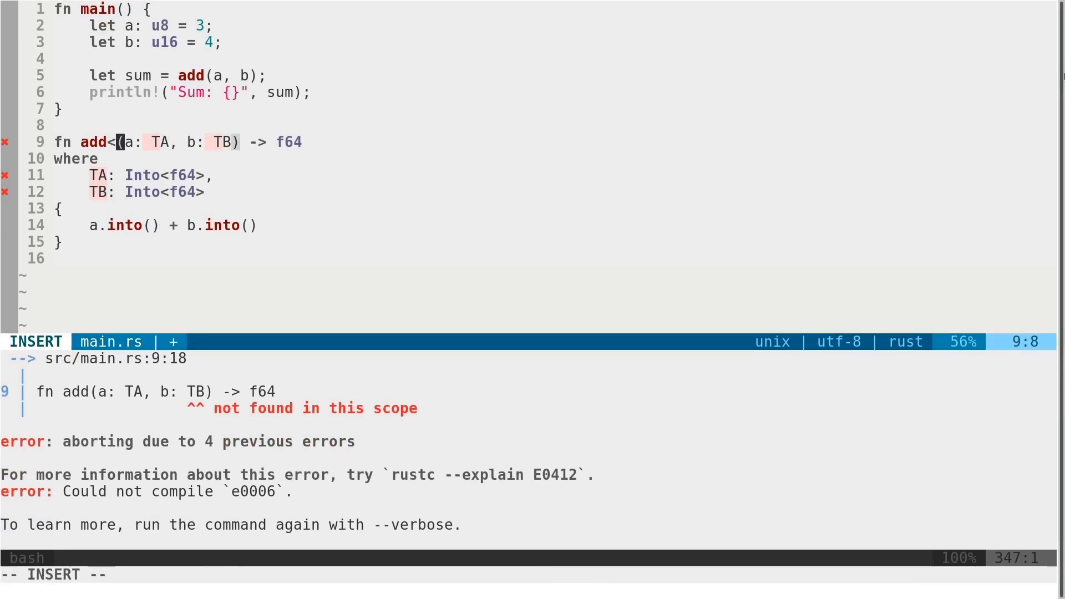
- List the type parameters as add<TA, TB> so the where-clause version compiles
type("TA, TB")
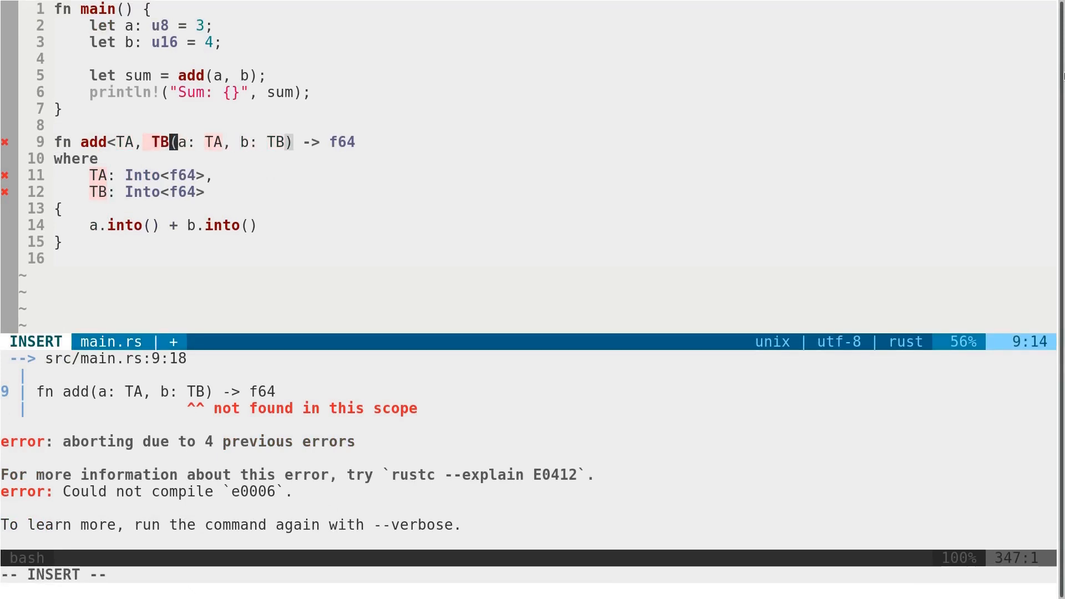
key("Escape")
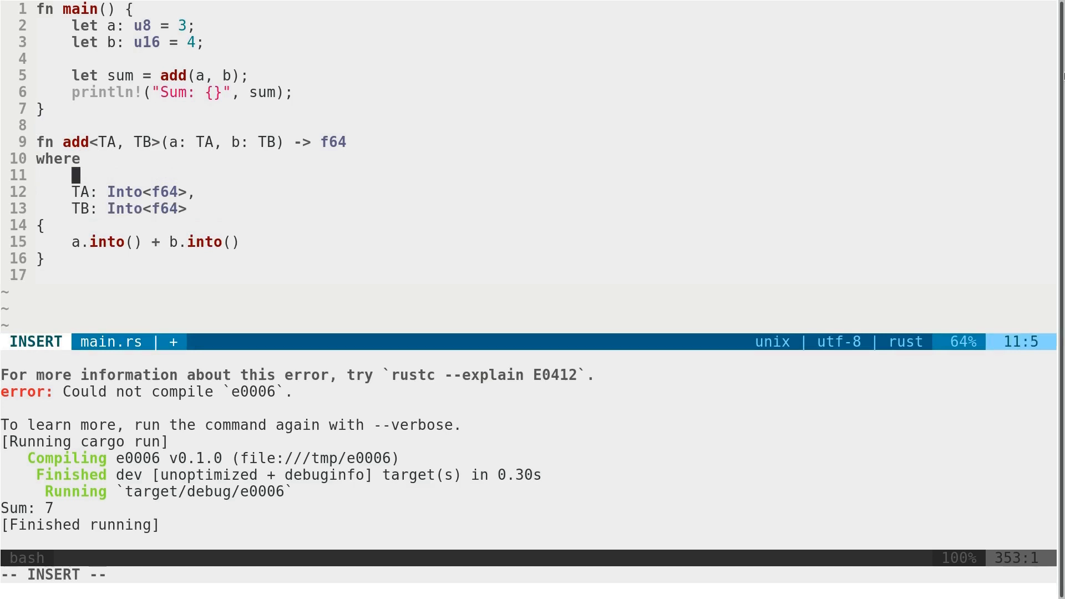
- Write the single where bound f64: From<TA> + From<TB>
type("f")
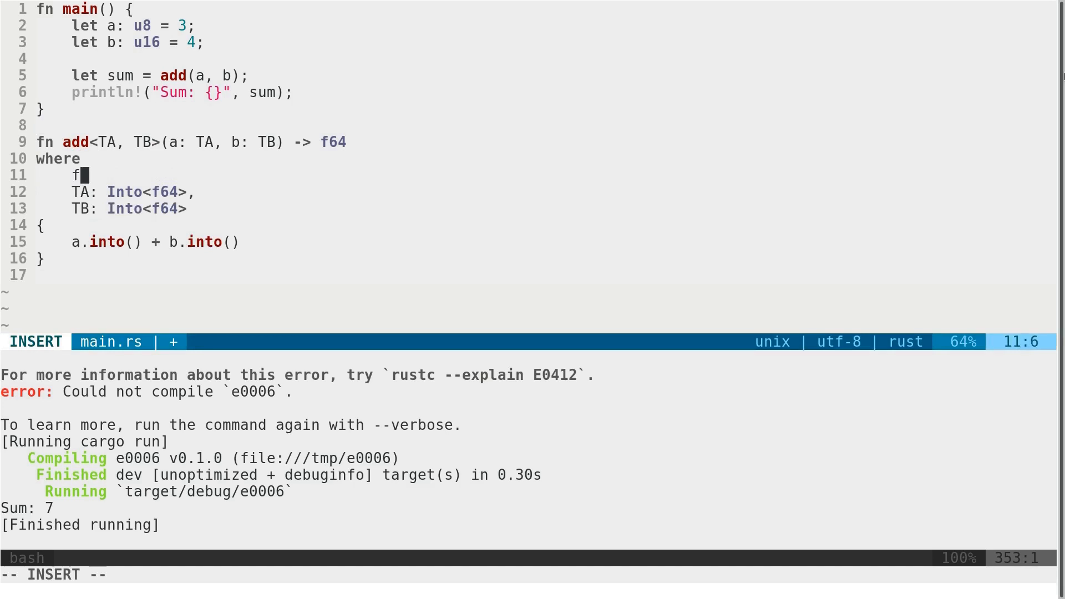
type("64:")
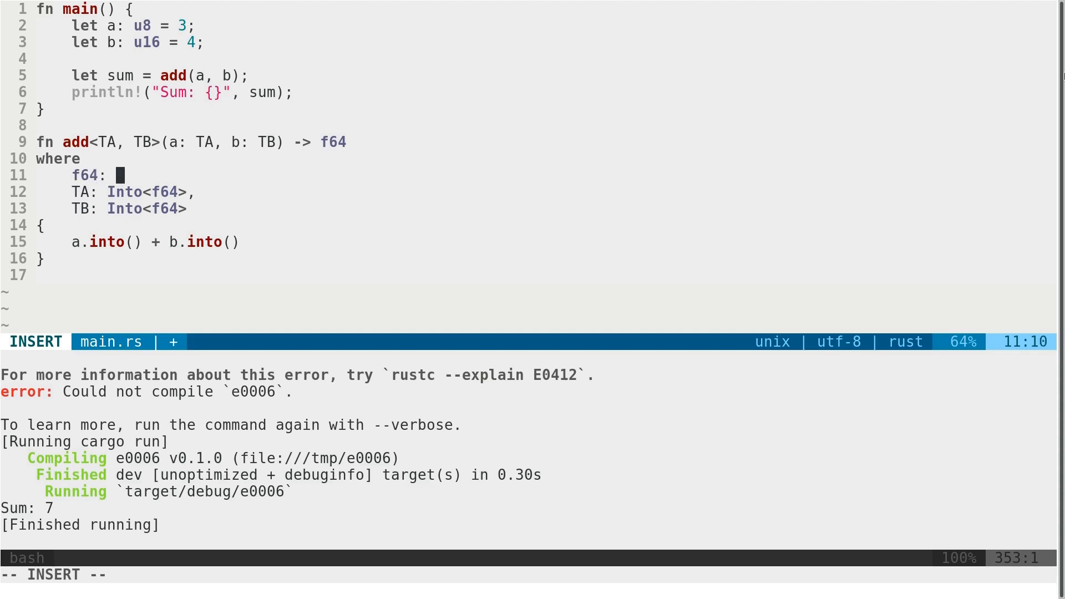
type("From<")
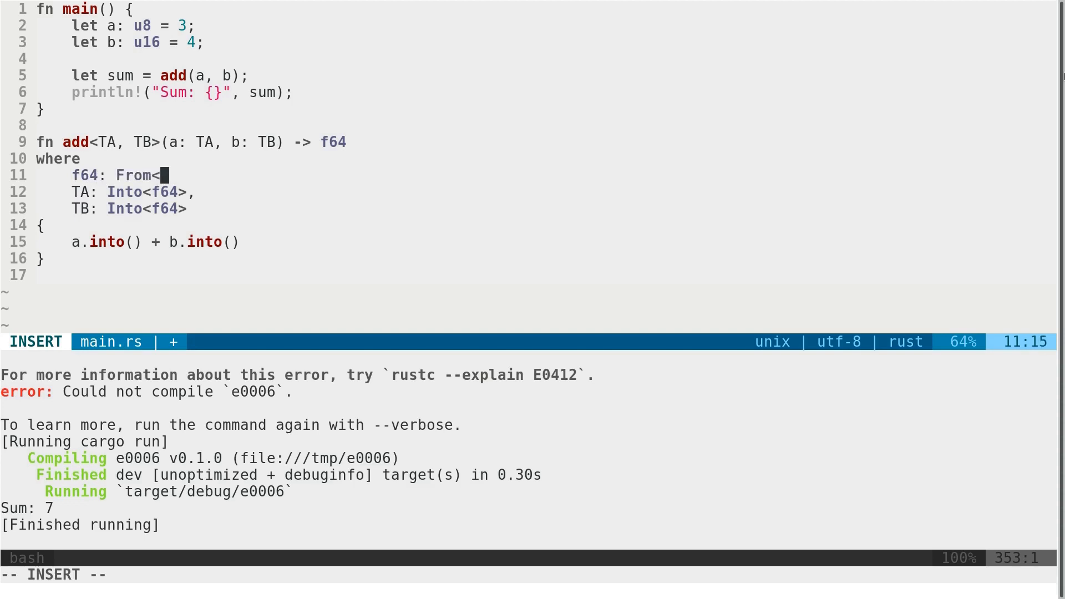
type("TA> +")
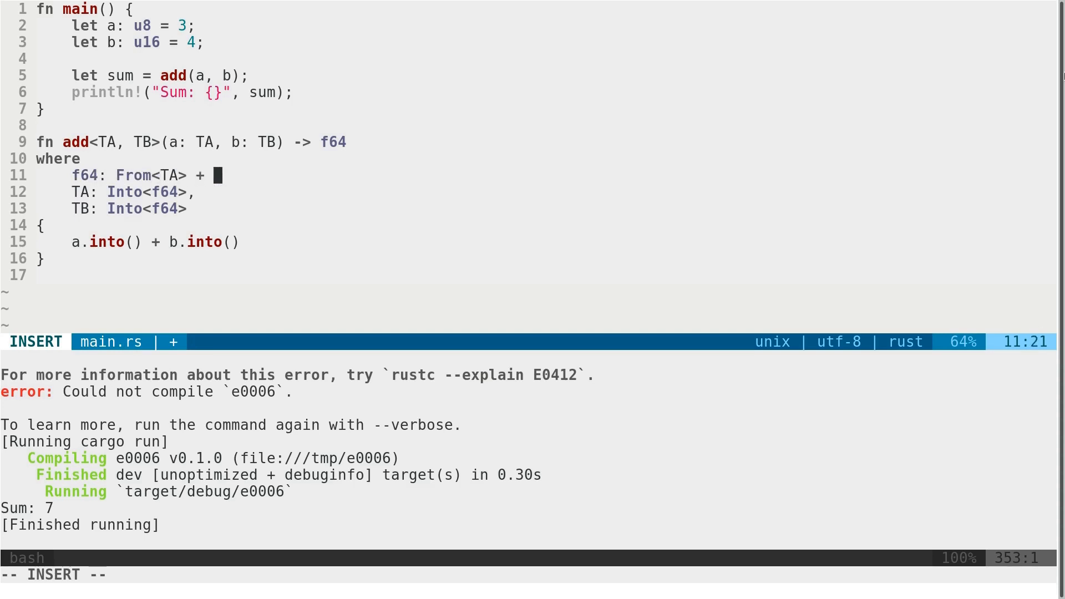
type("From")
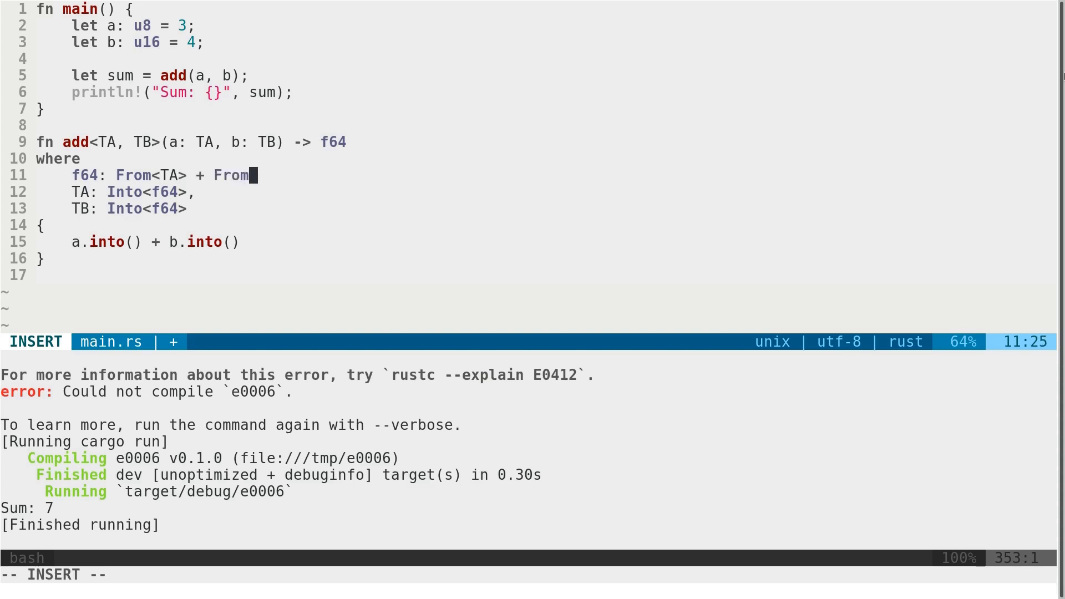
type("<TB>")
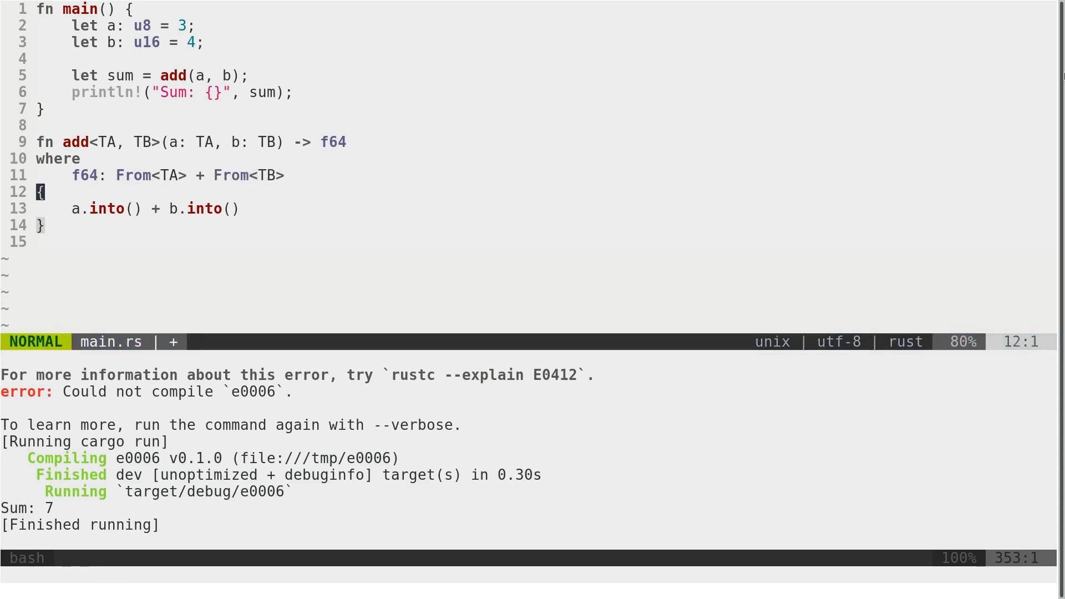
- Begin the new body line f64::from(a) + f64::from
key("o")
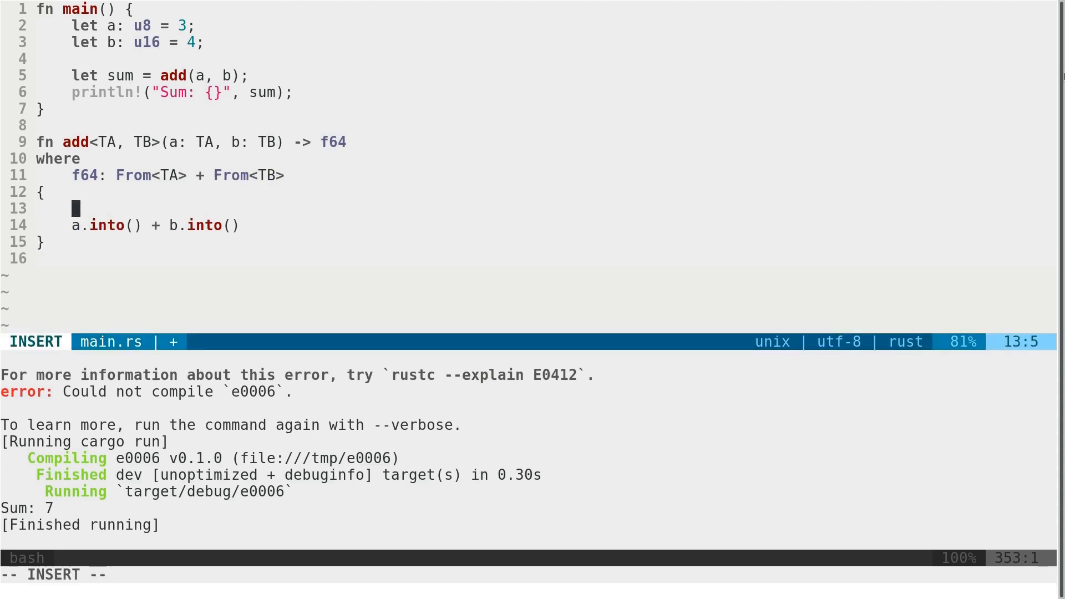
type(":")
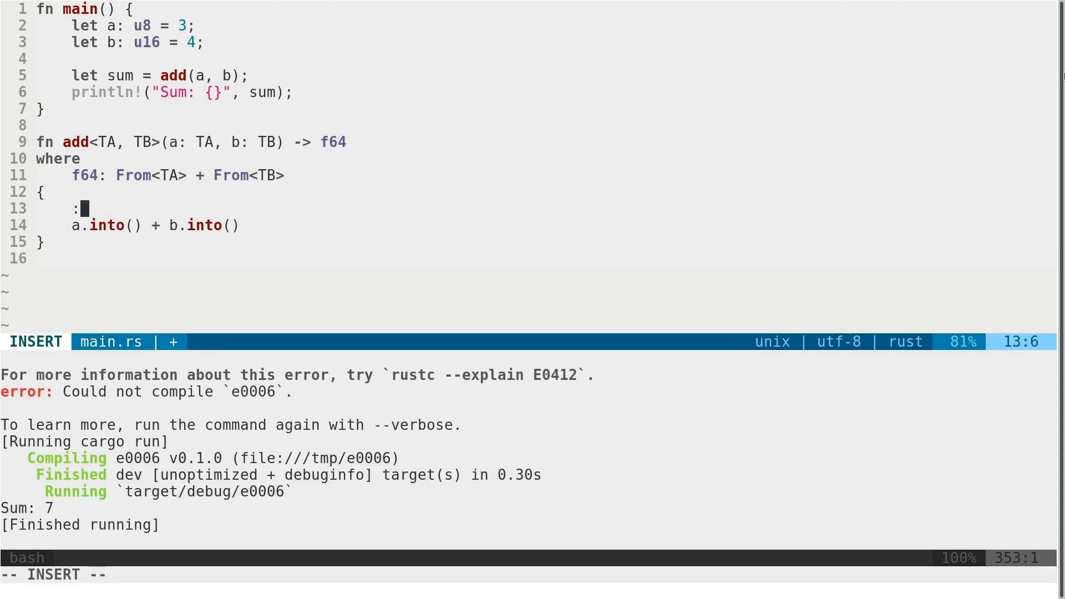
type("f64::from")
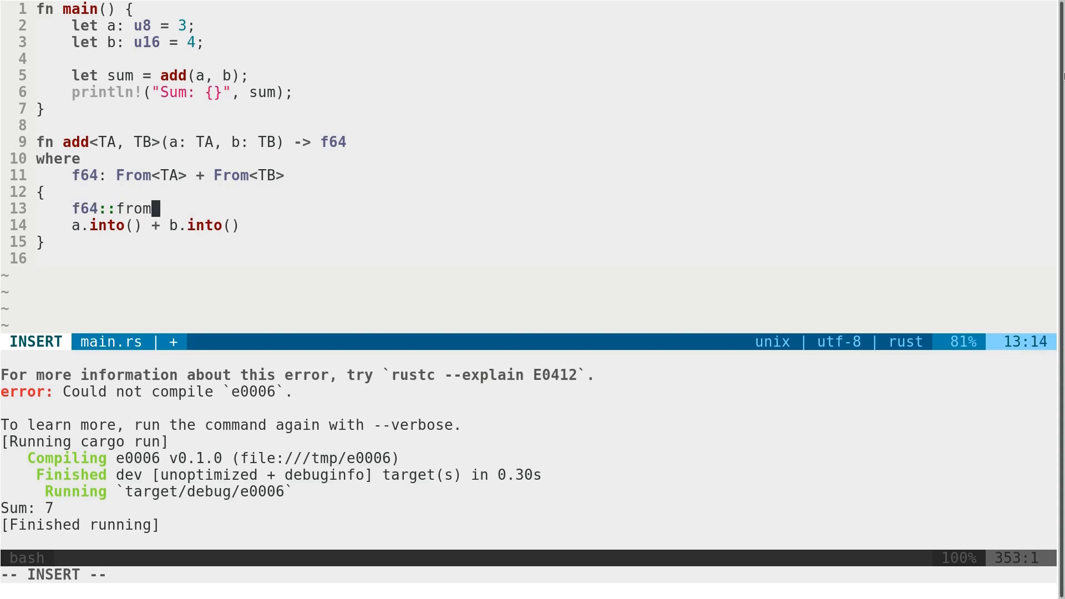
type("(a) +")
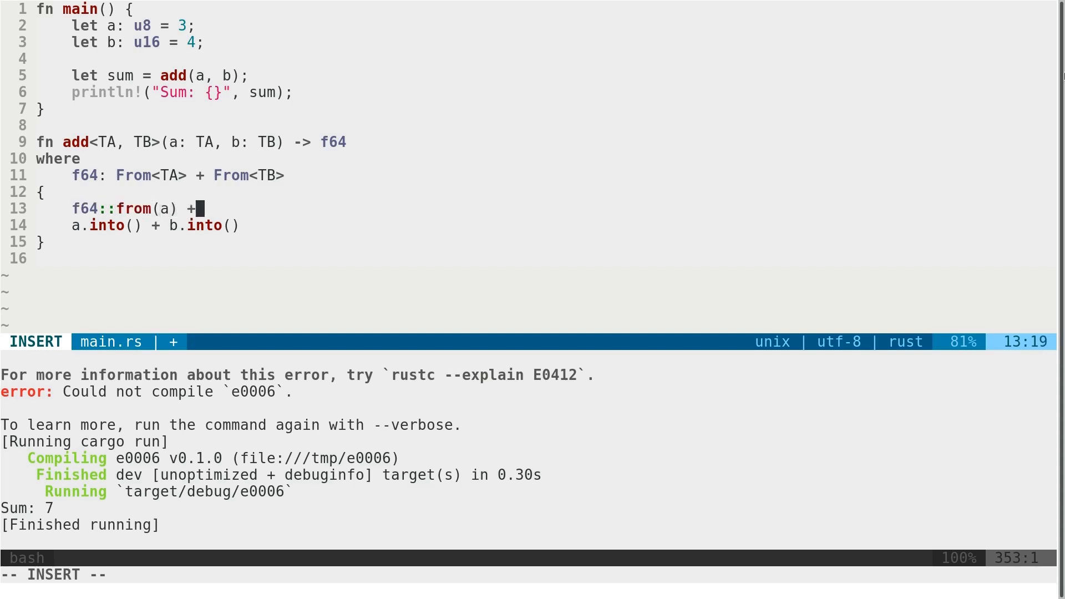
type("f")
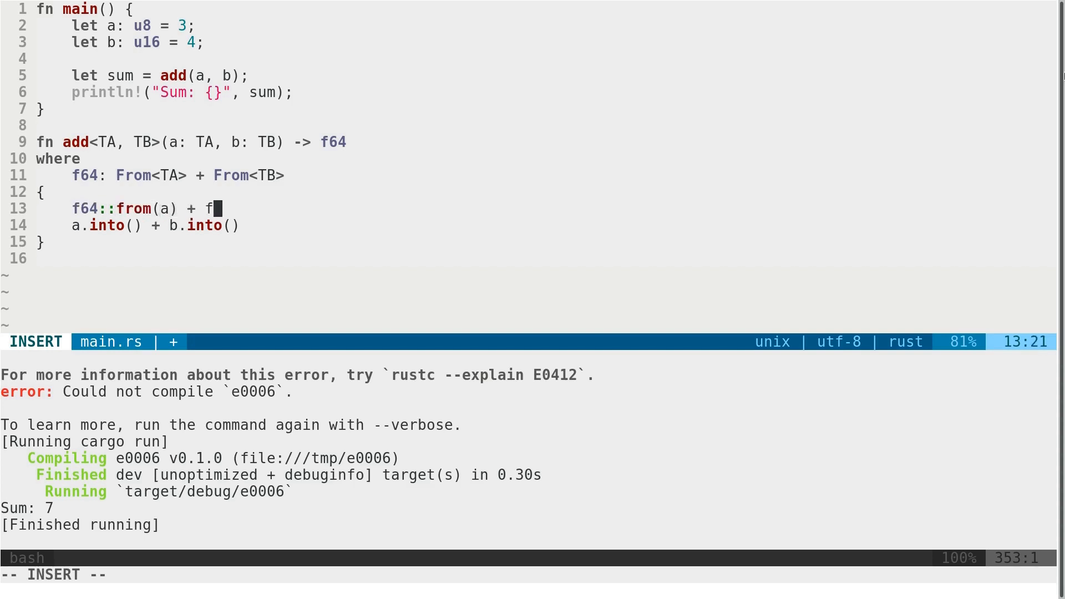
type("64::from")
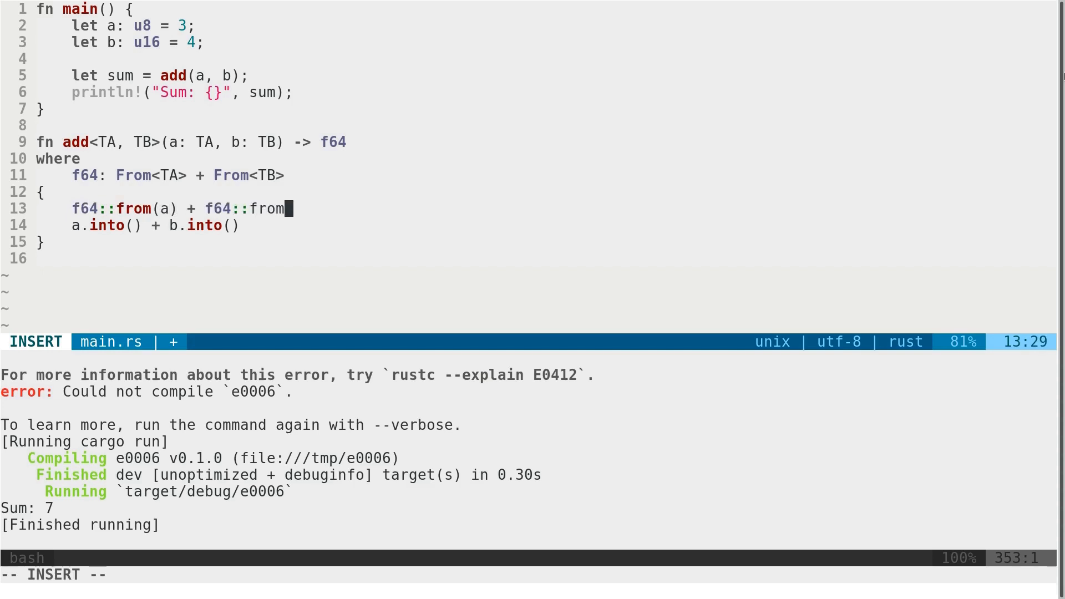